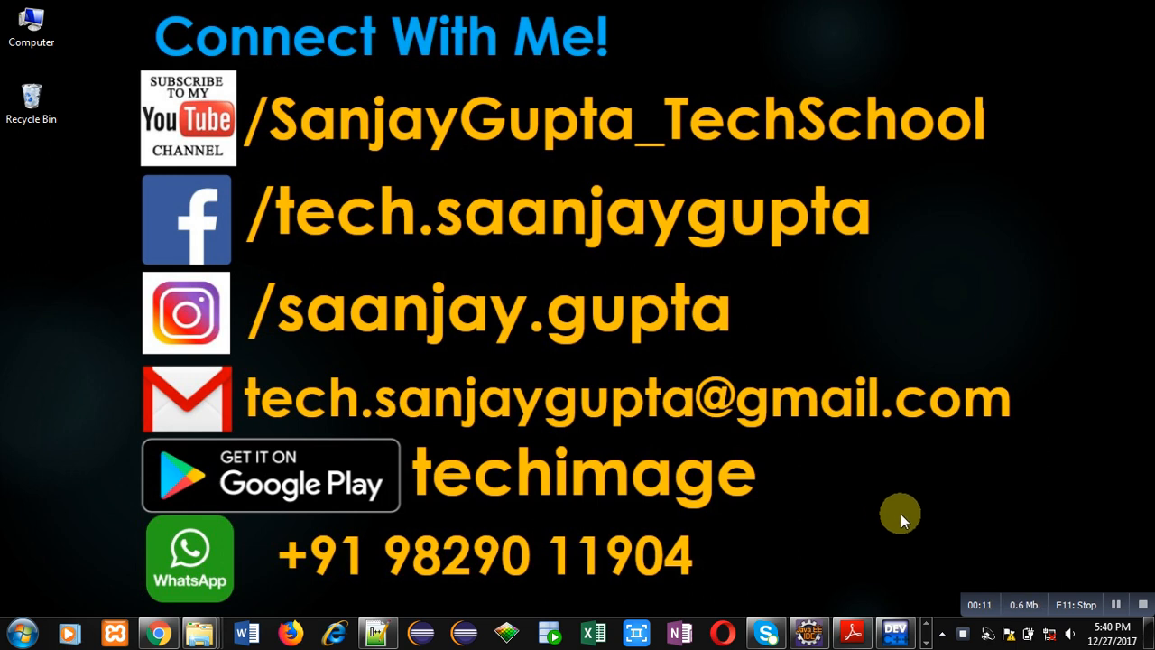
mouse_move(1047, 580)
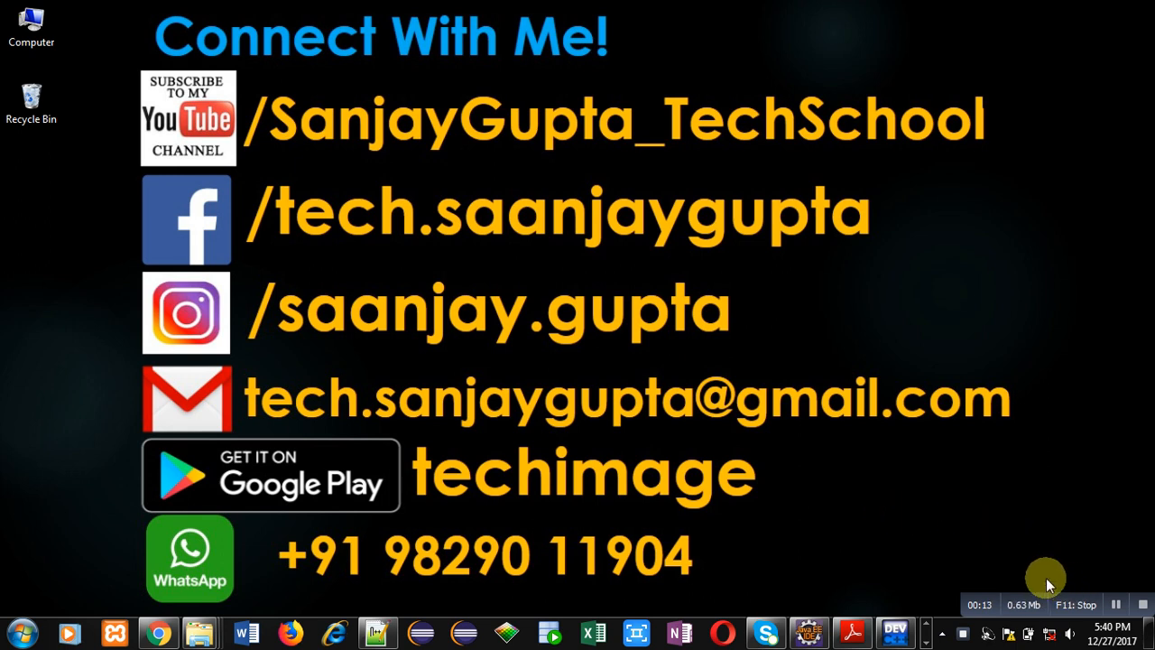
mouse_move(1044, 573)
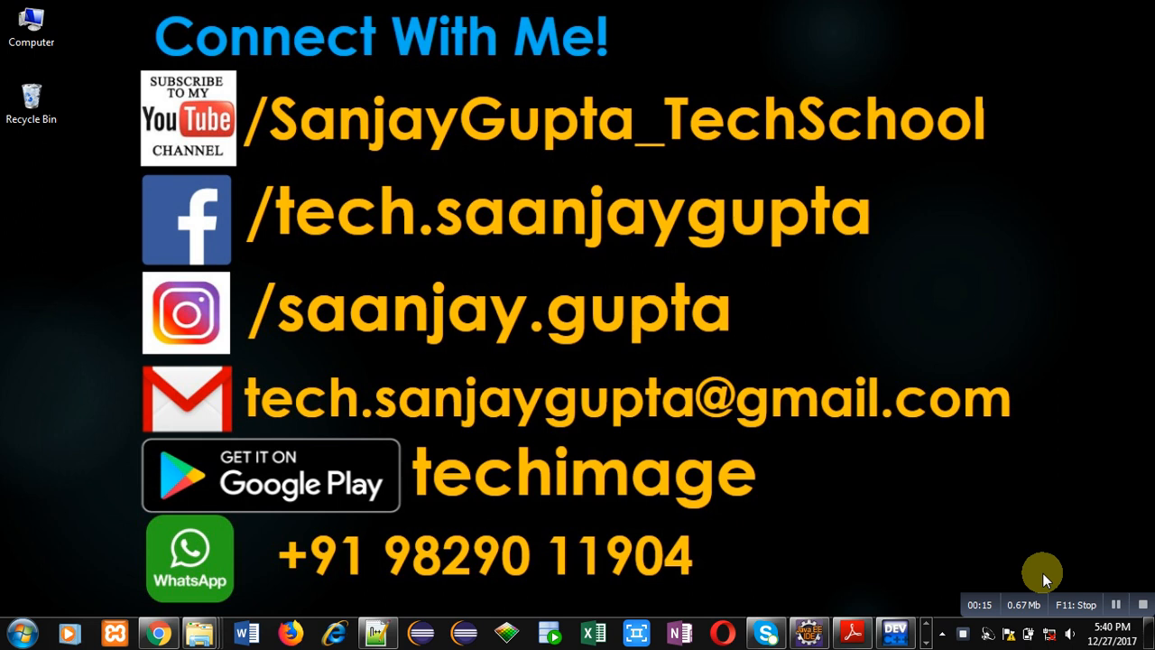
mouse_move(1045, 580)
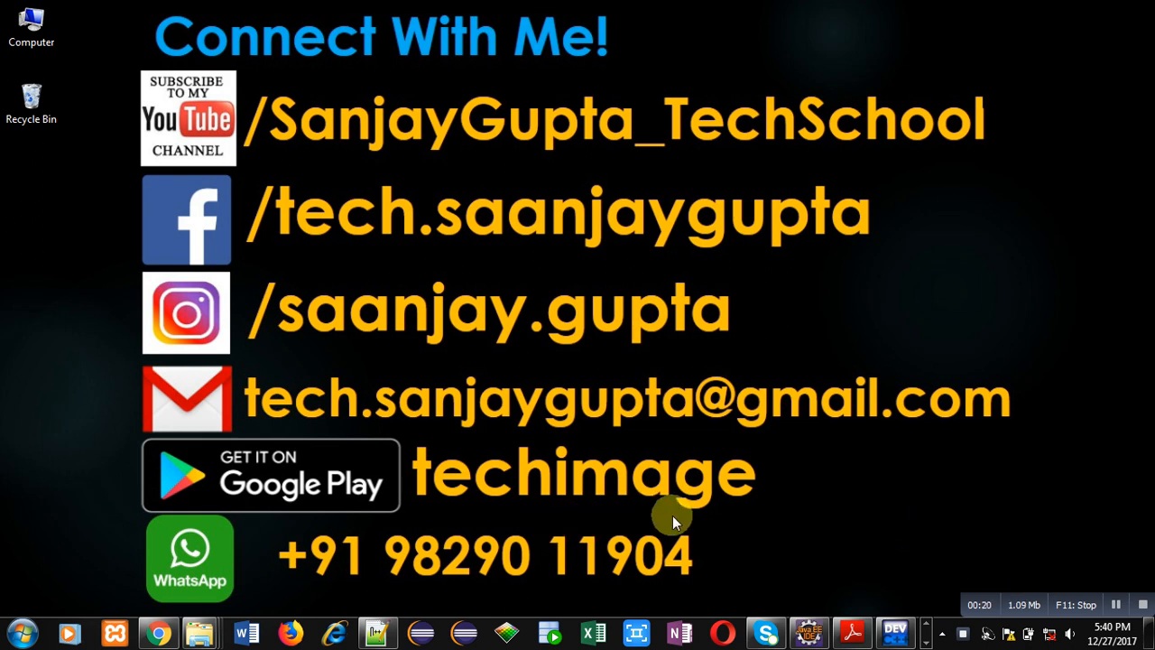
mouse_move(770, 509)
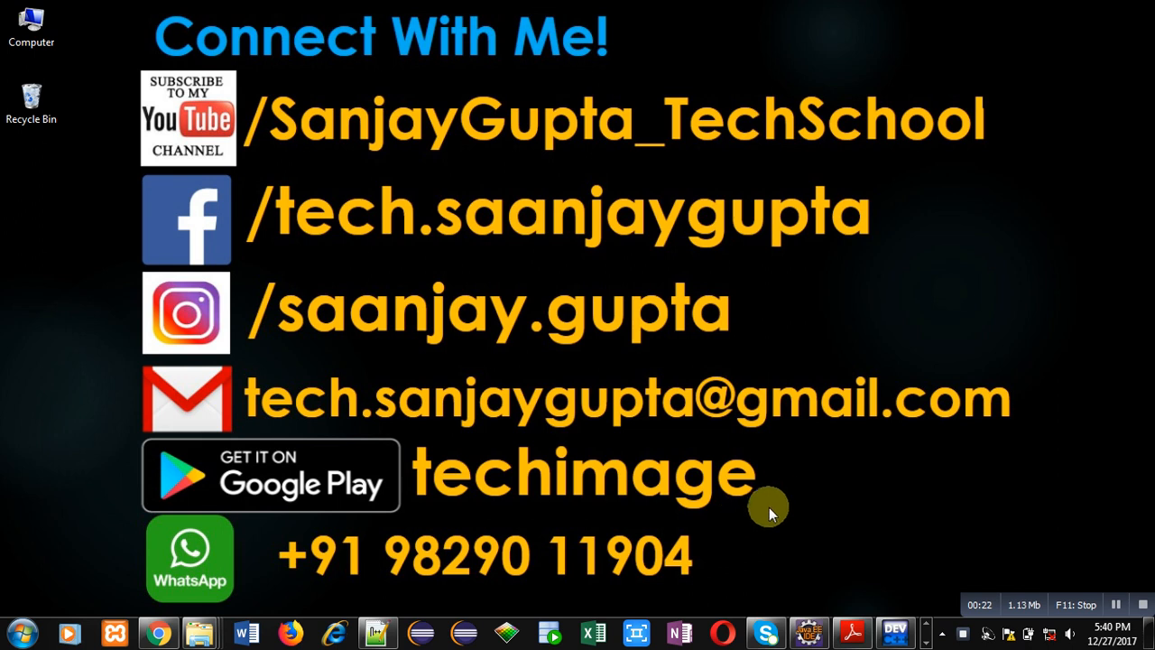
mouse_move(785, 446)
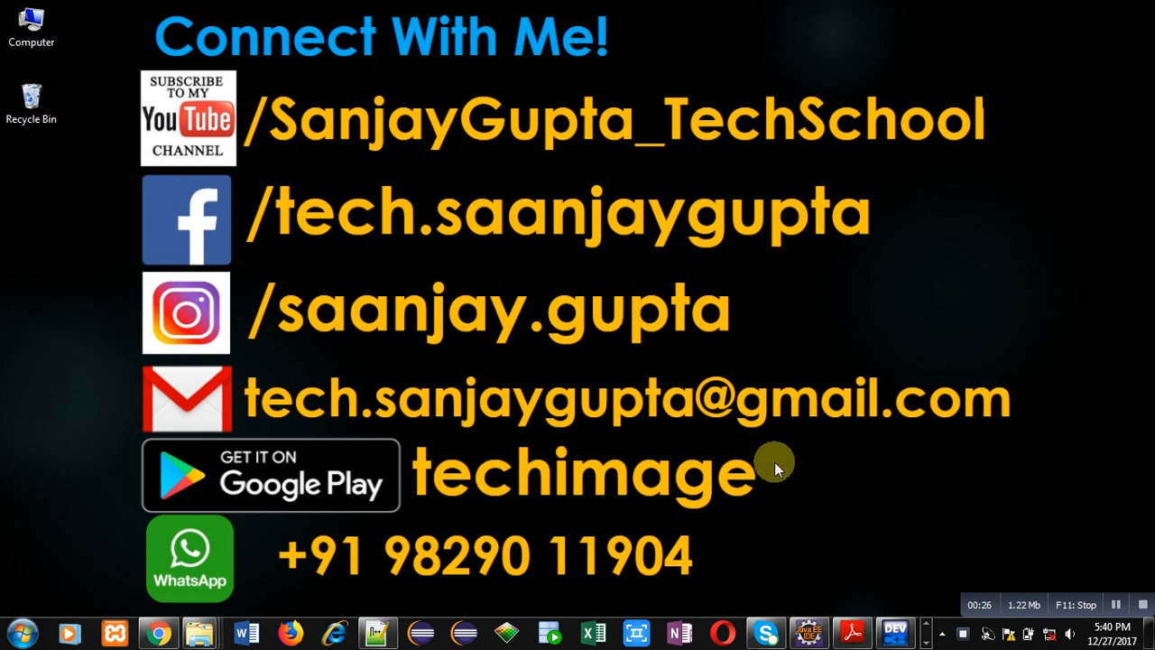
Add the header comment 'program to count number of digits available in a number using recursion in C'
click(895, 629)
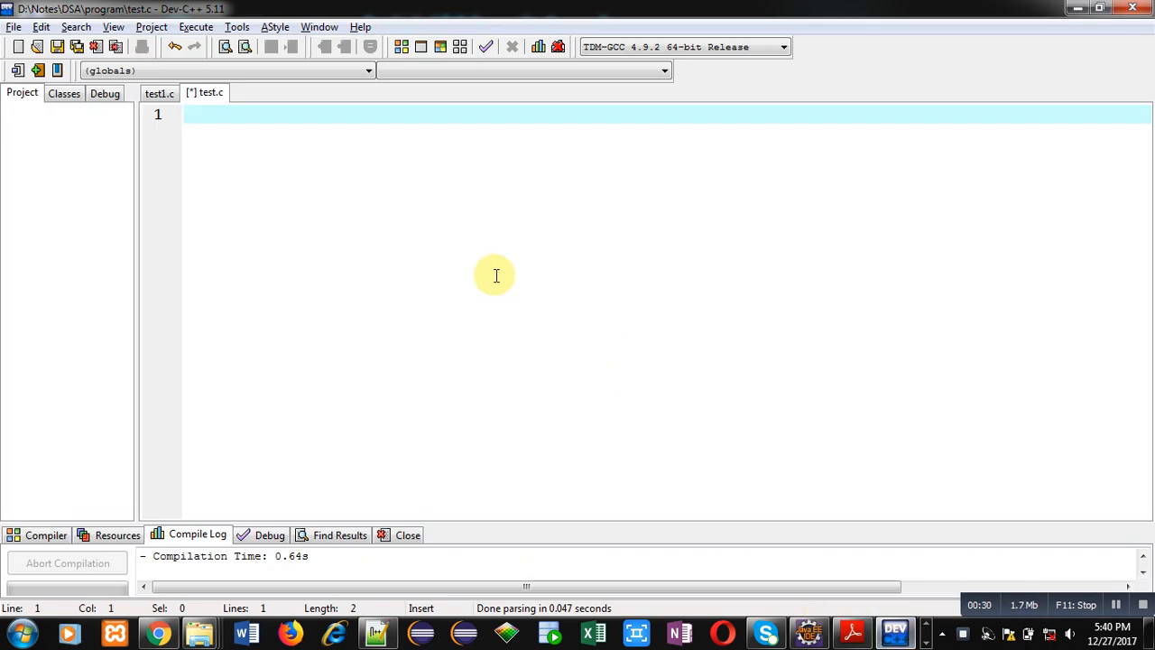
text(/*)
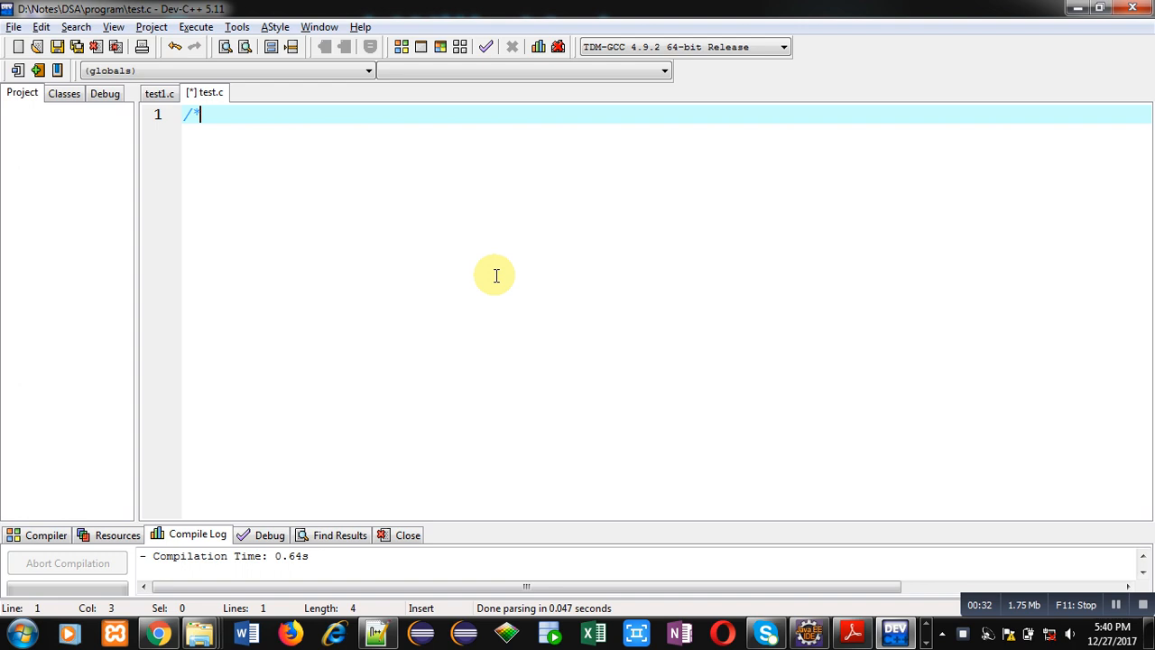
text(program to count number of d)
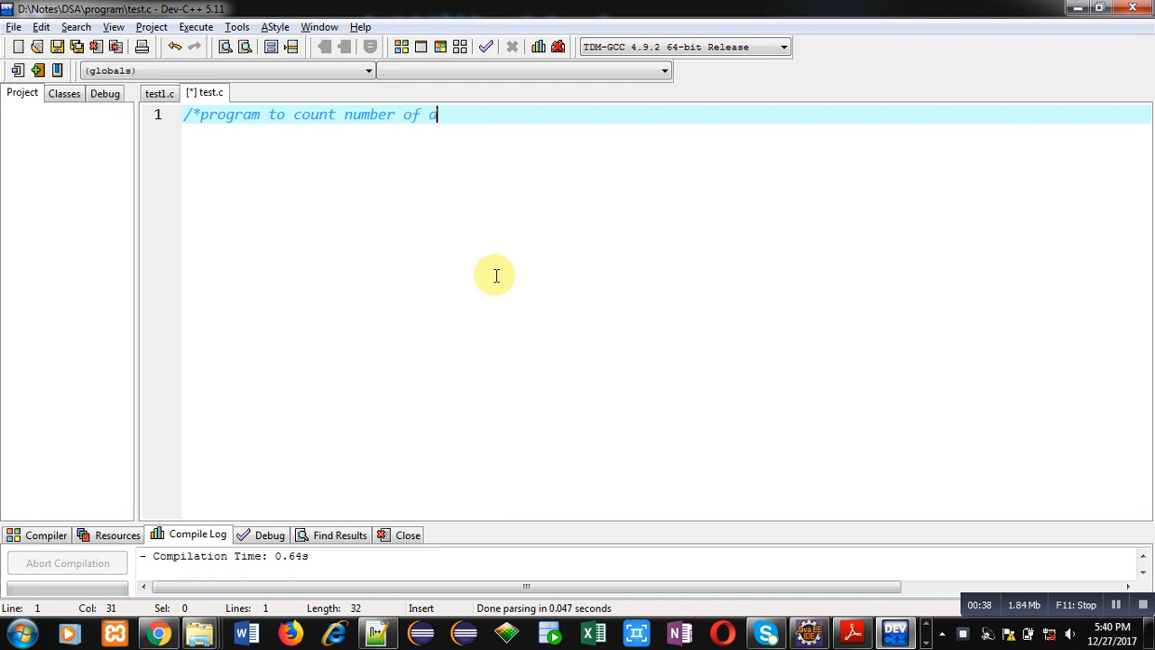
text(igits avai)
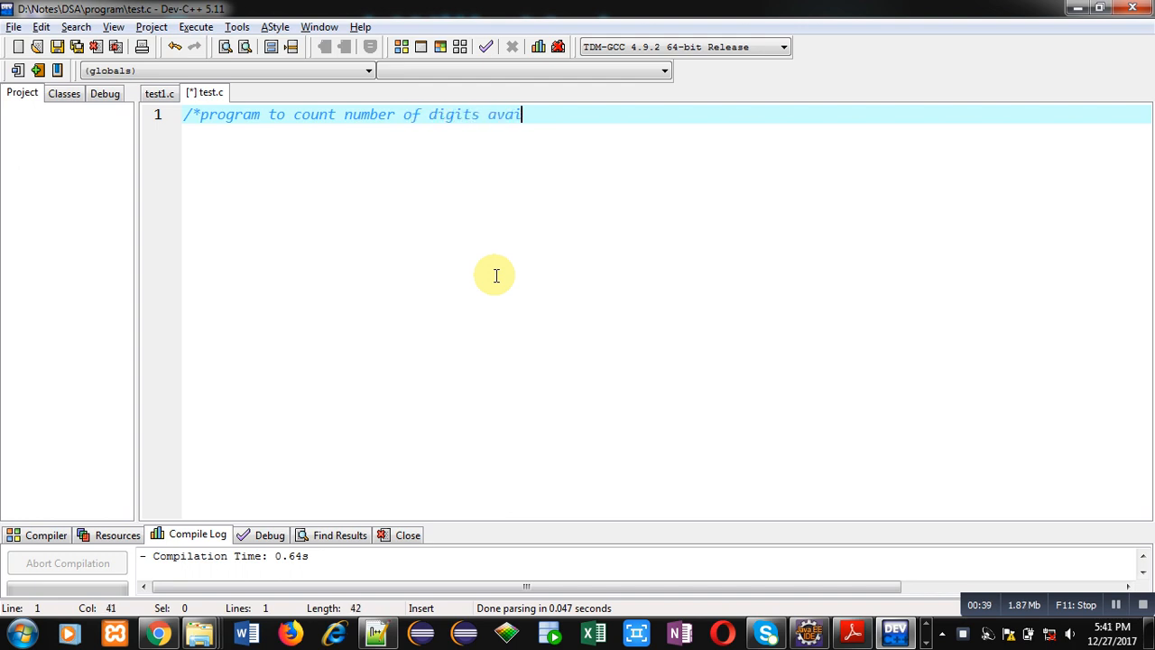
text(lable in a number)
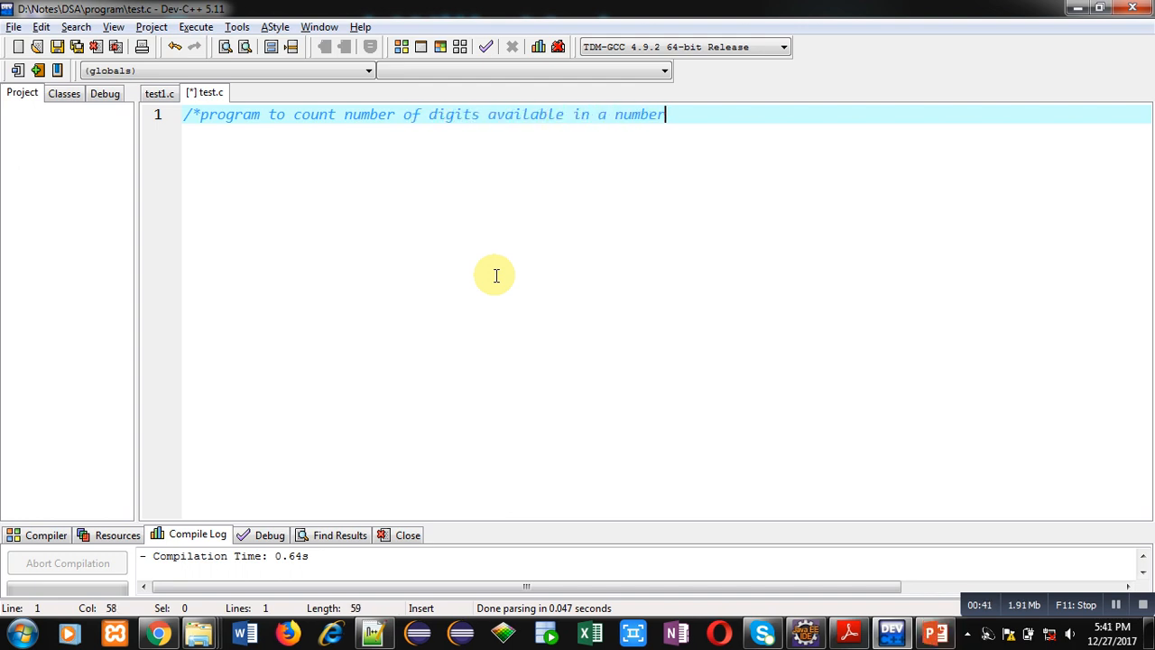
text(*/)
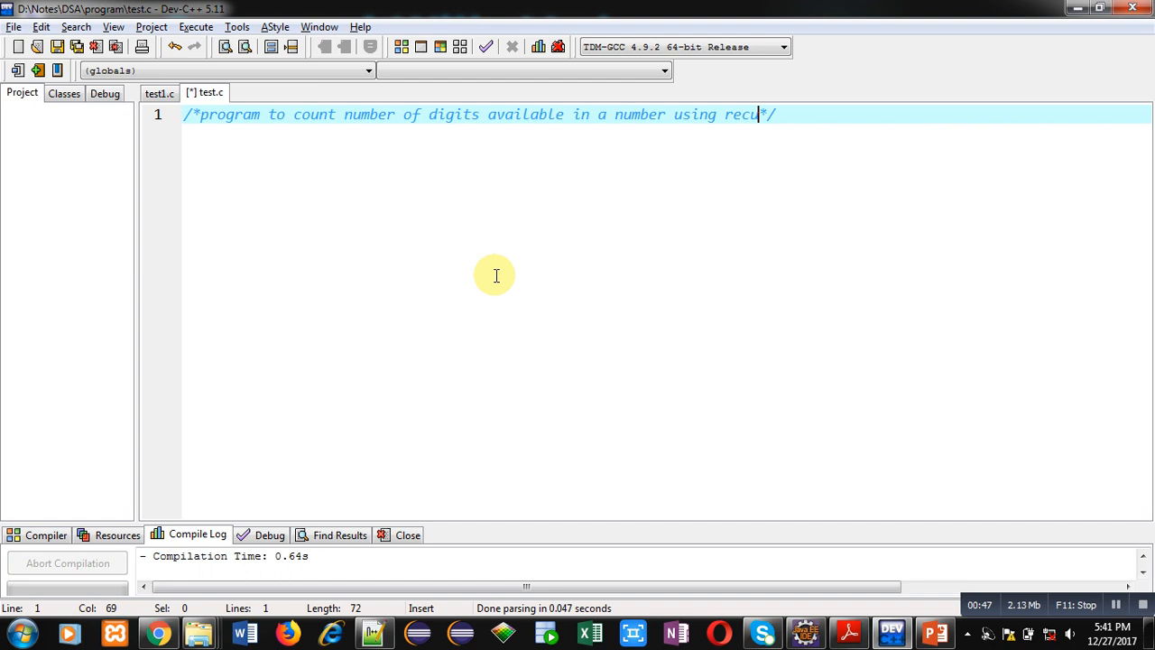
text(rsion in C)
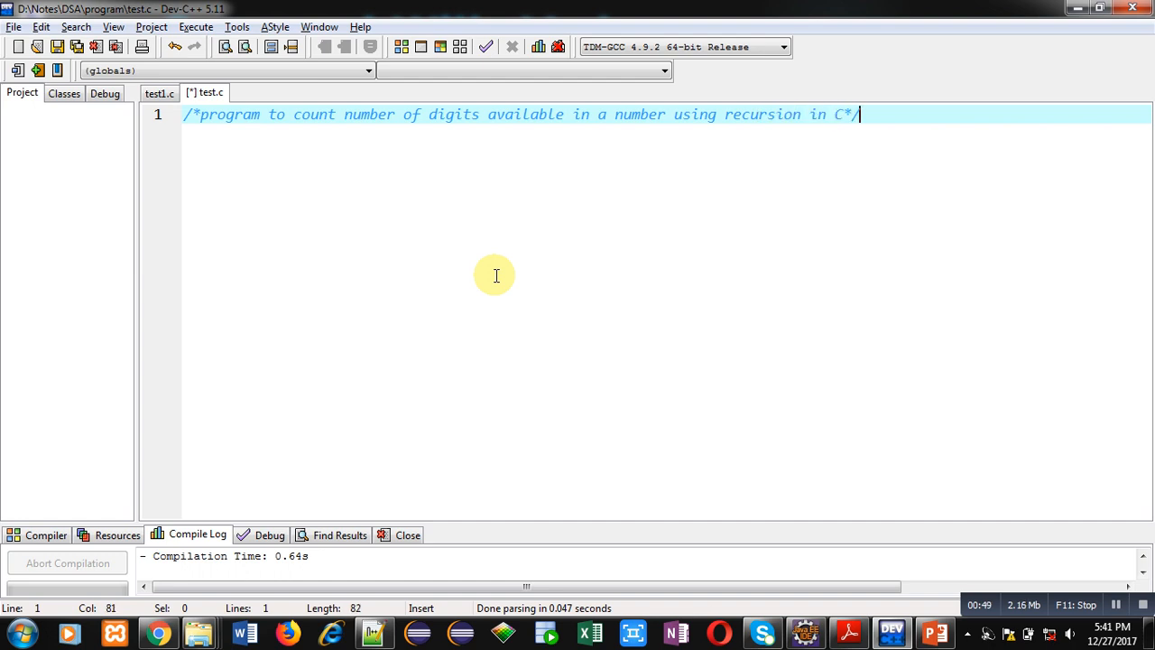
Add #include<stdio.h> on the first code line
text(#include)
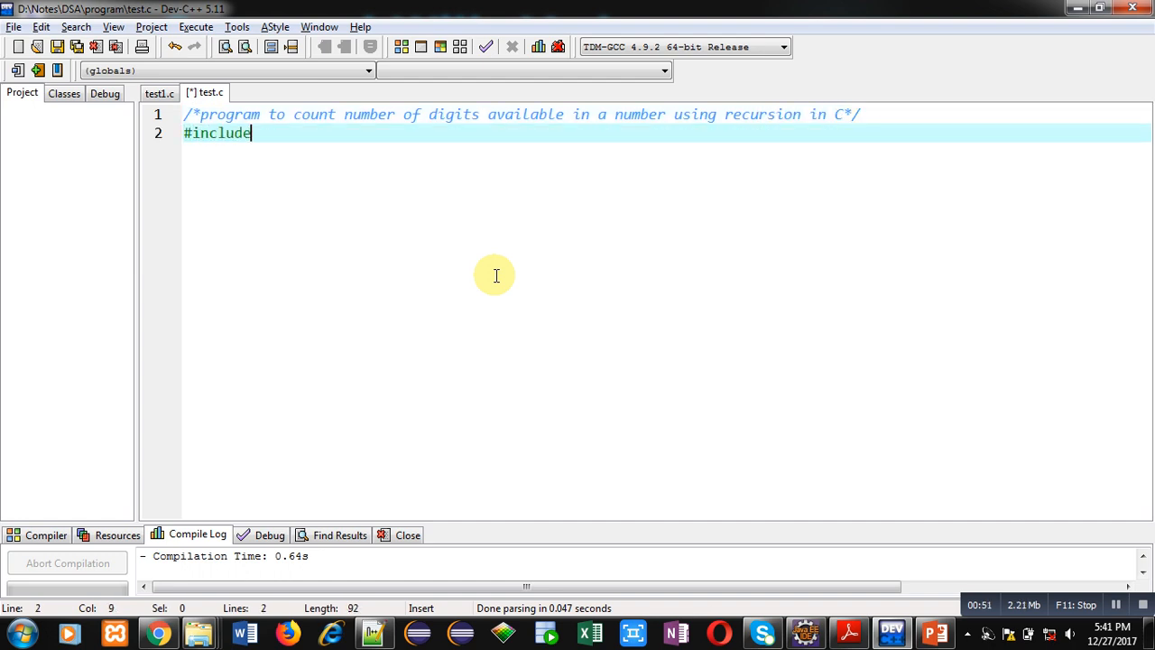
text(<stdio.h>)
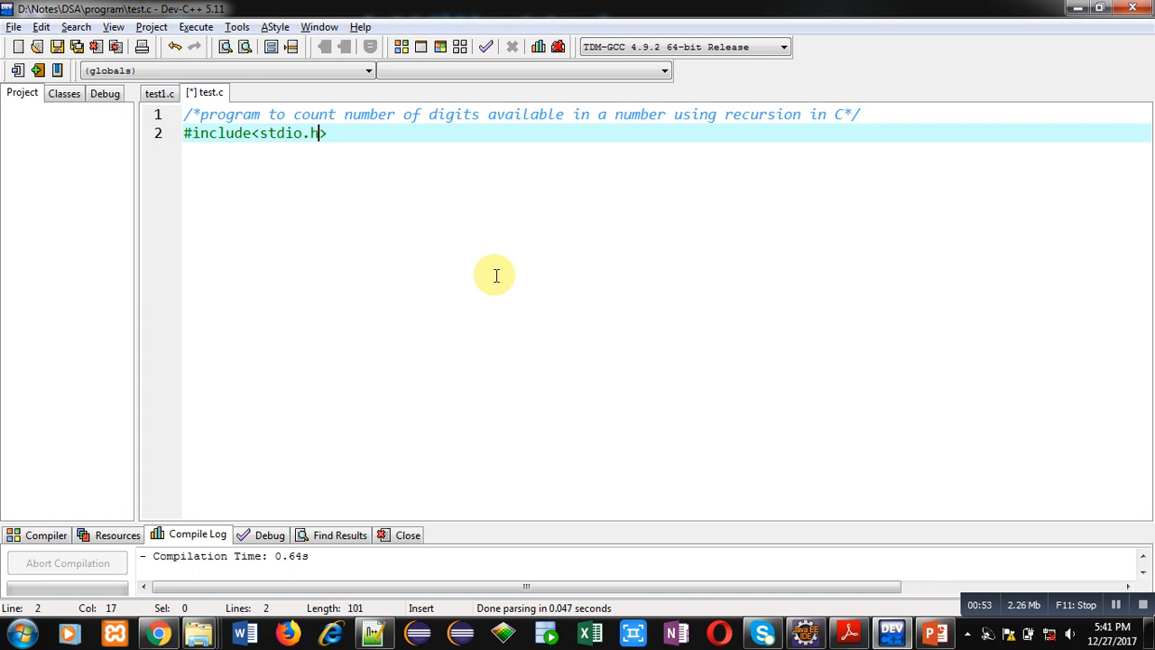
key(Enter)
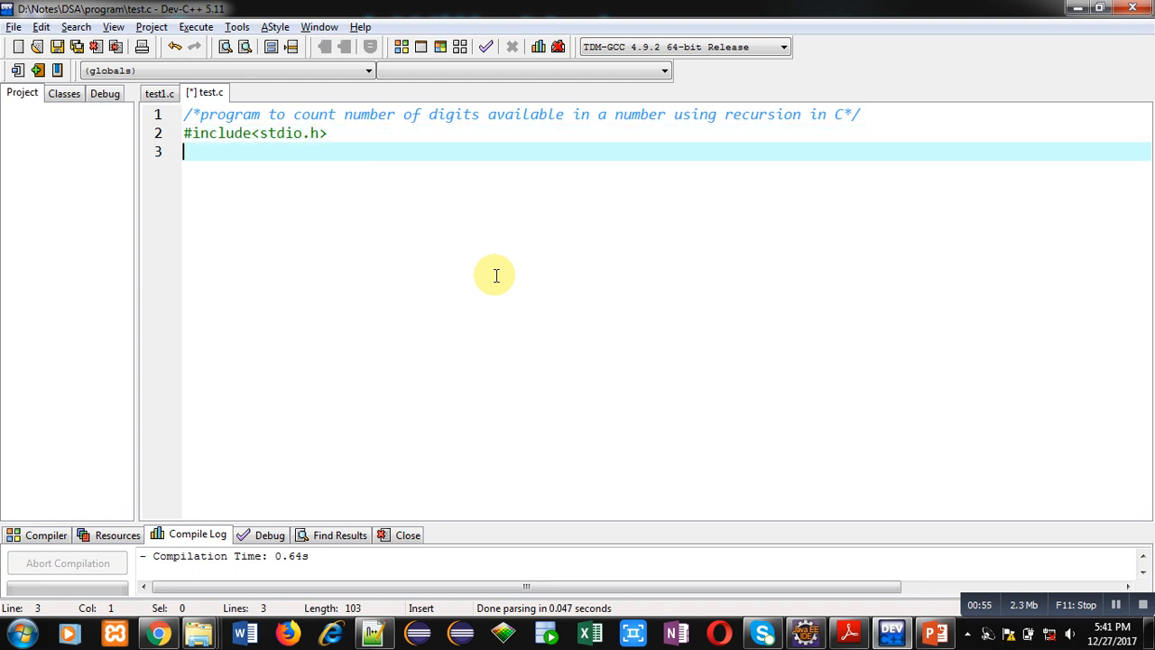
Declare the int count(int); prototype with a /*function declaration*/ comment
text(int co)
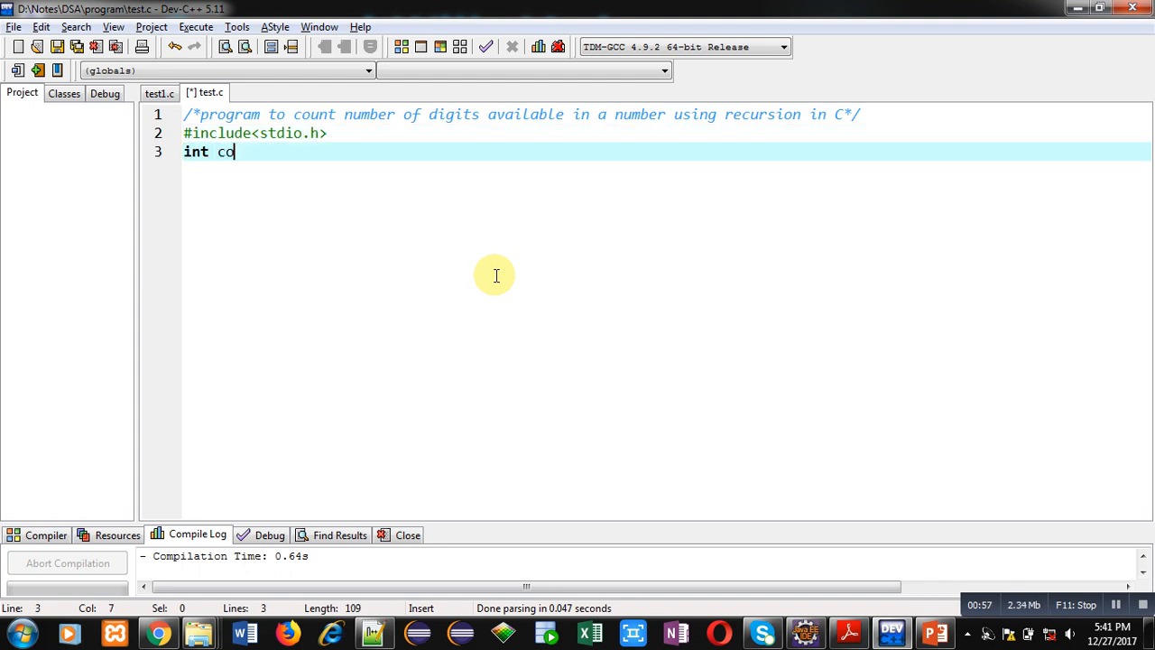
text(unt(int))
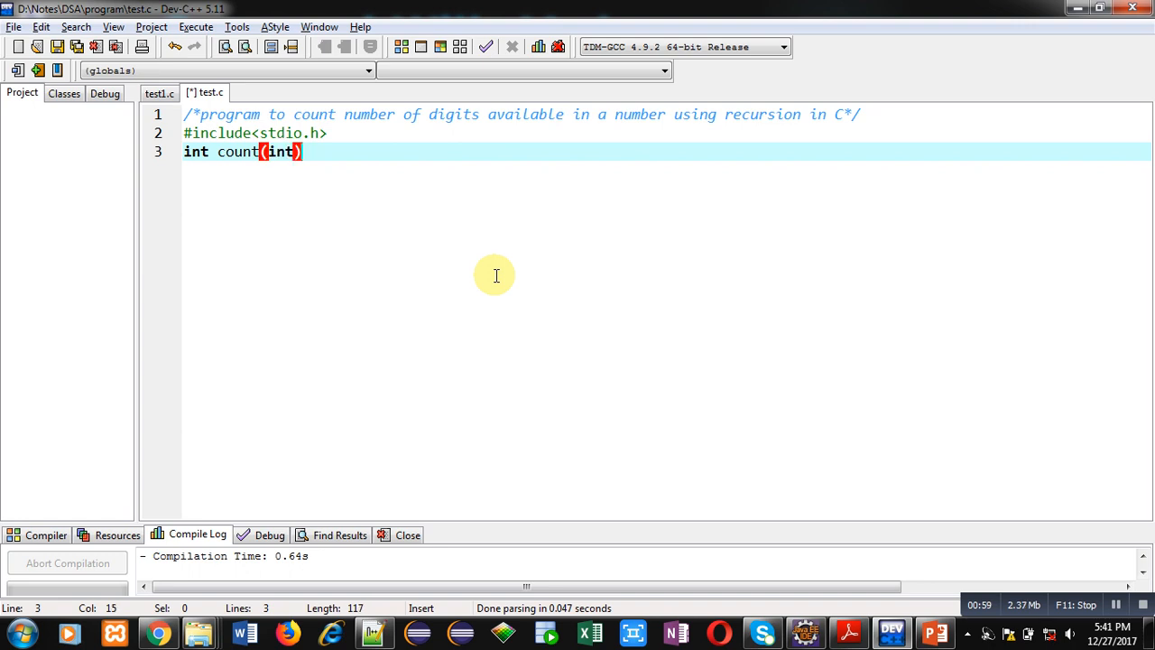
text();)
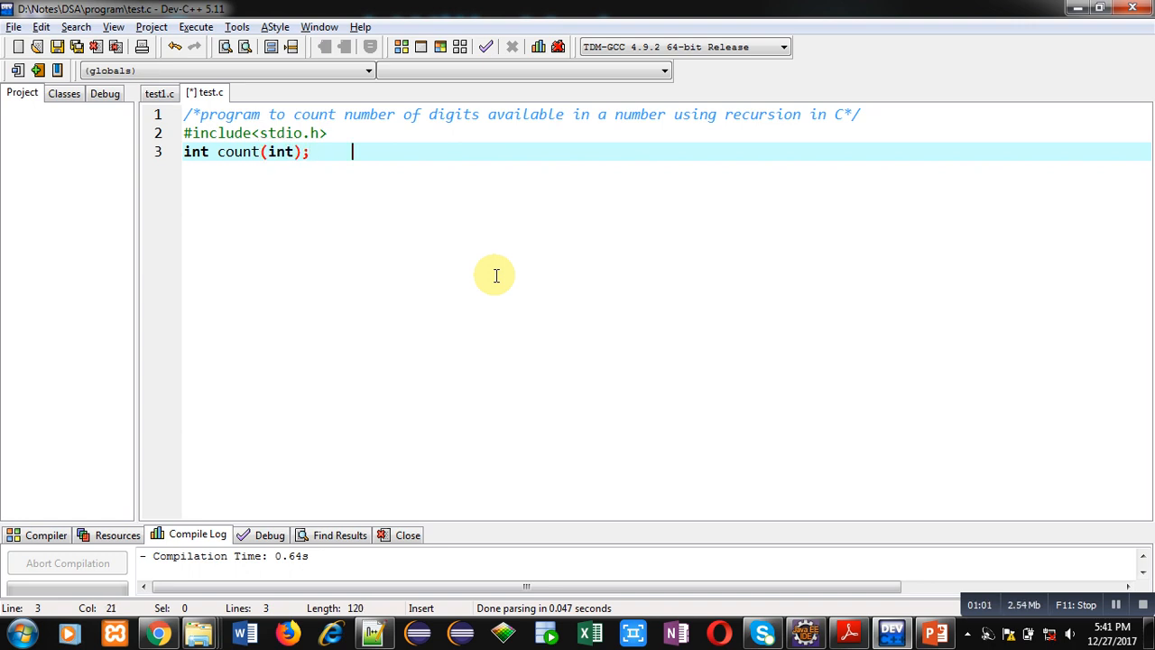
text(/*function c)
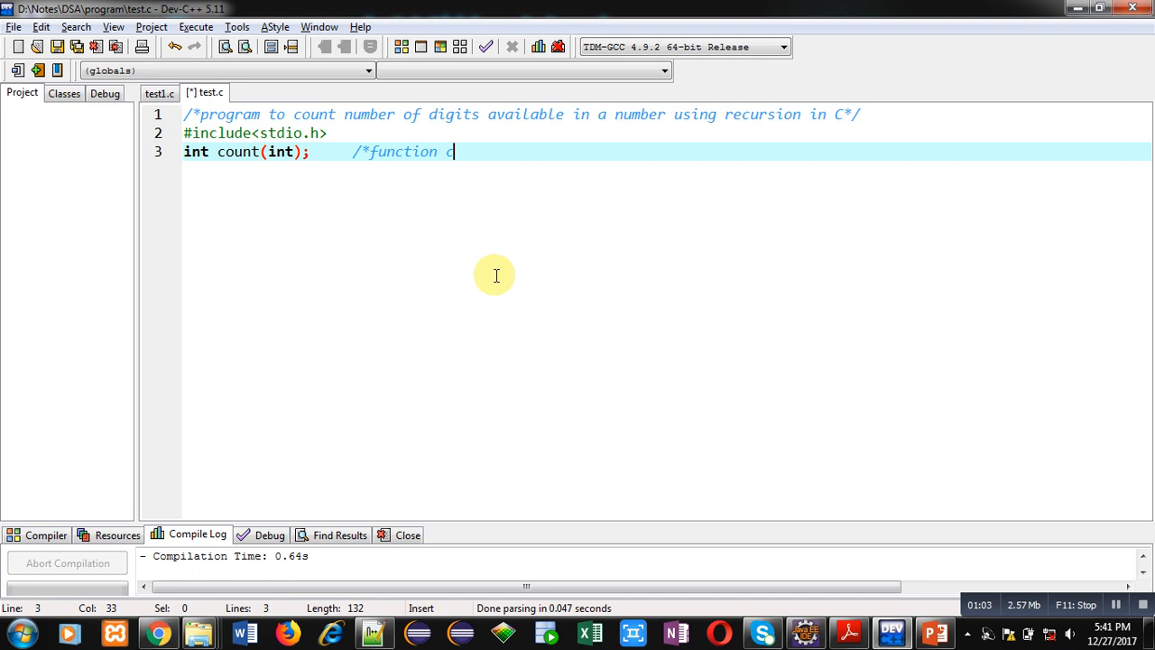
text(declaration*/)
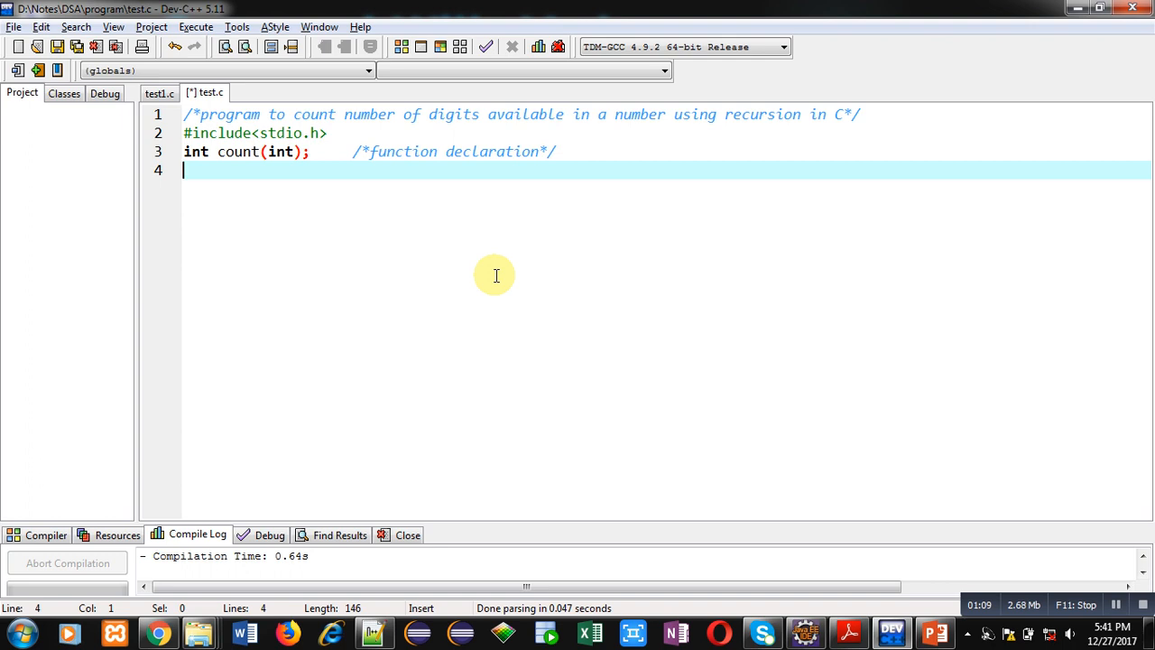
Start int main() and declare integers n and c
text(int main())
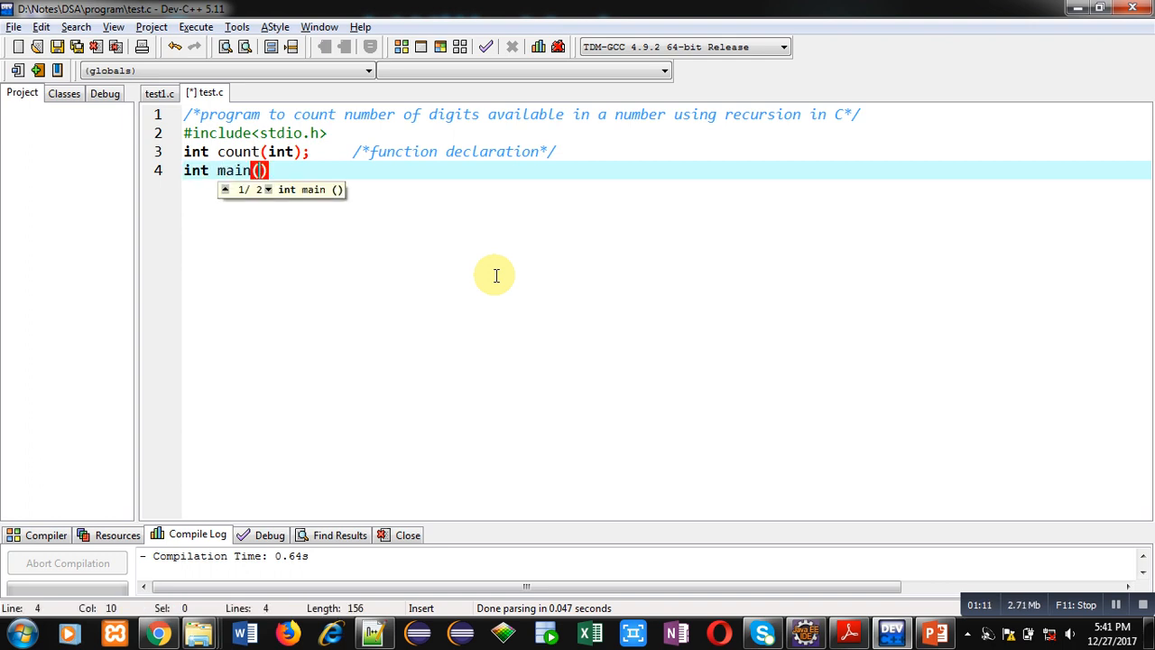
text({)
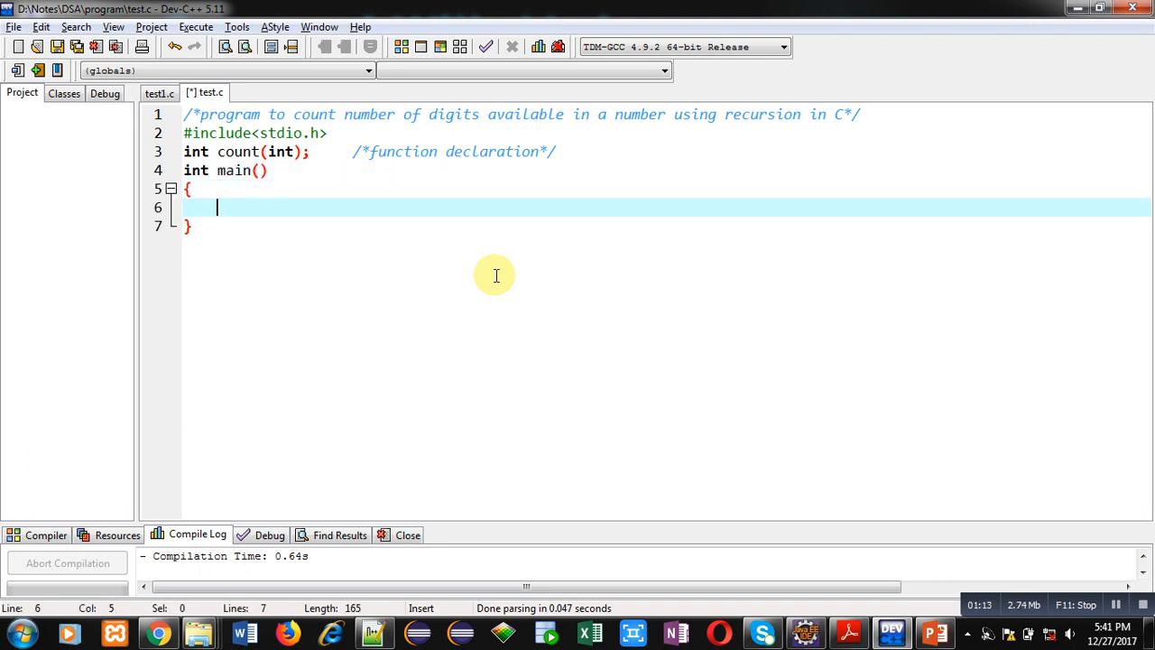
text(int)
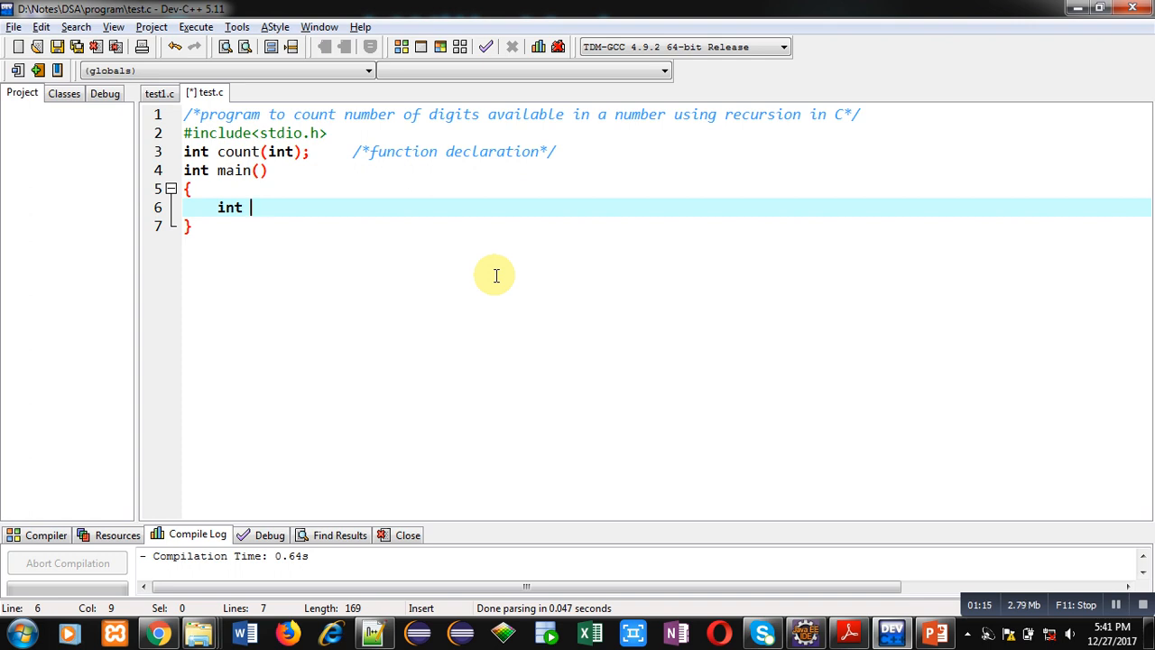
text(n,)
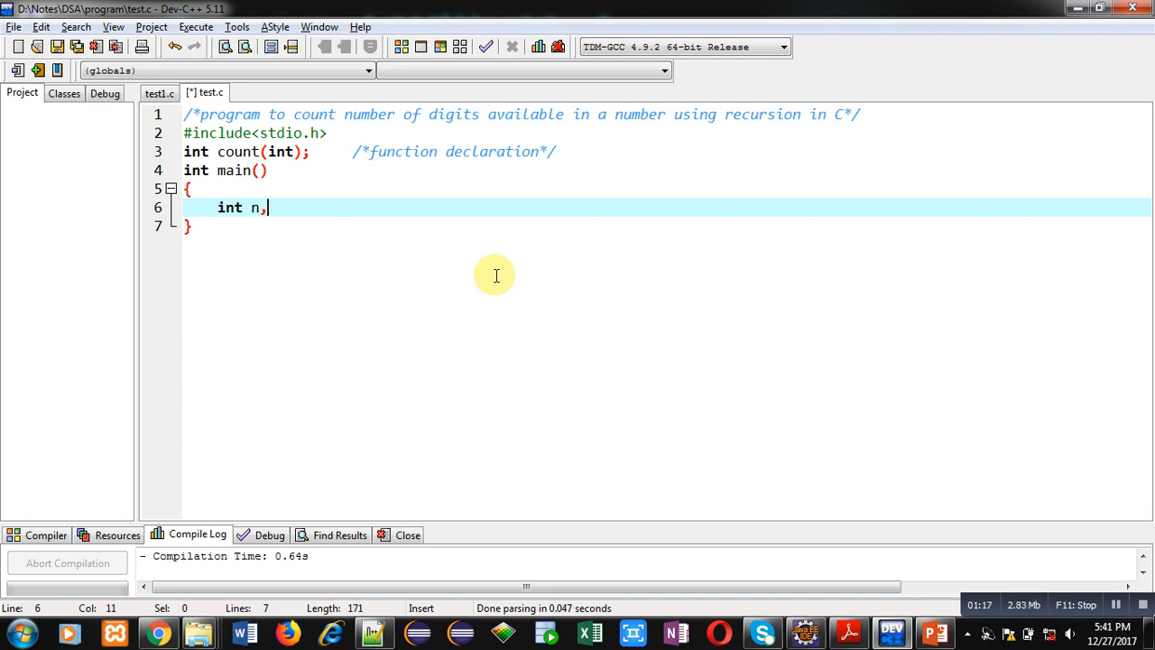
text(c;)
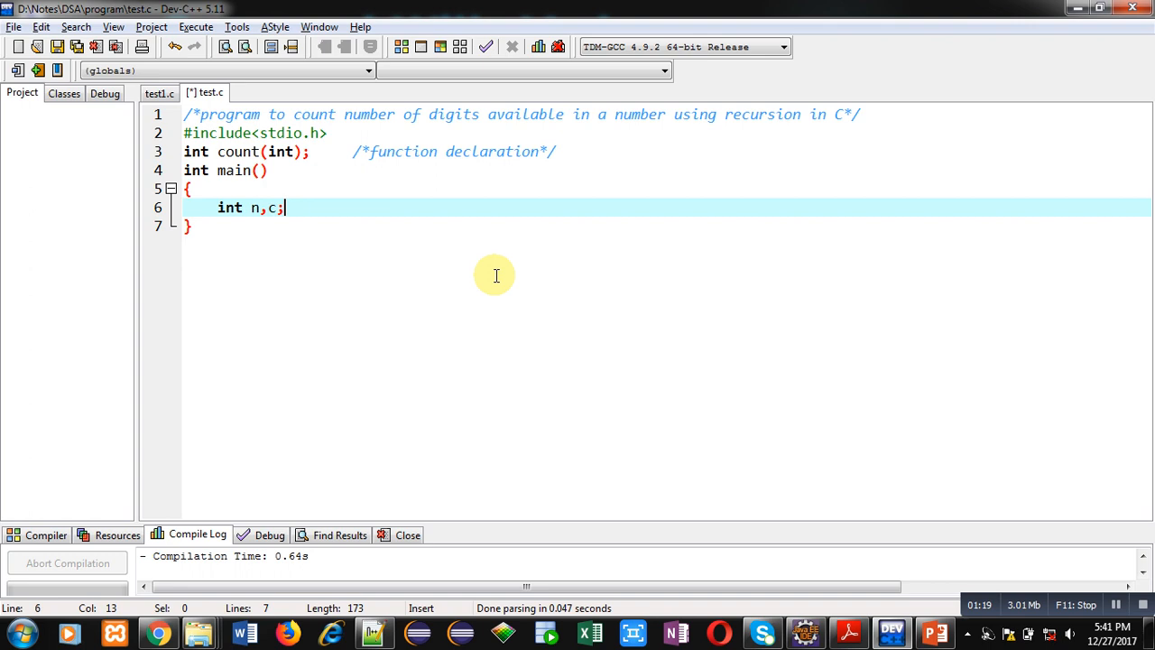
Print the "\nEnter a Number" prompt and read it with scanf("%d",&n)
text(printf())
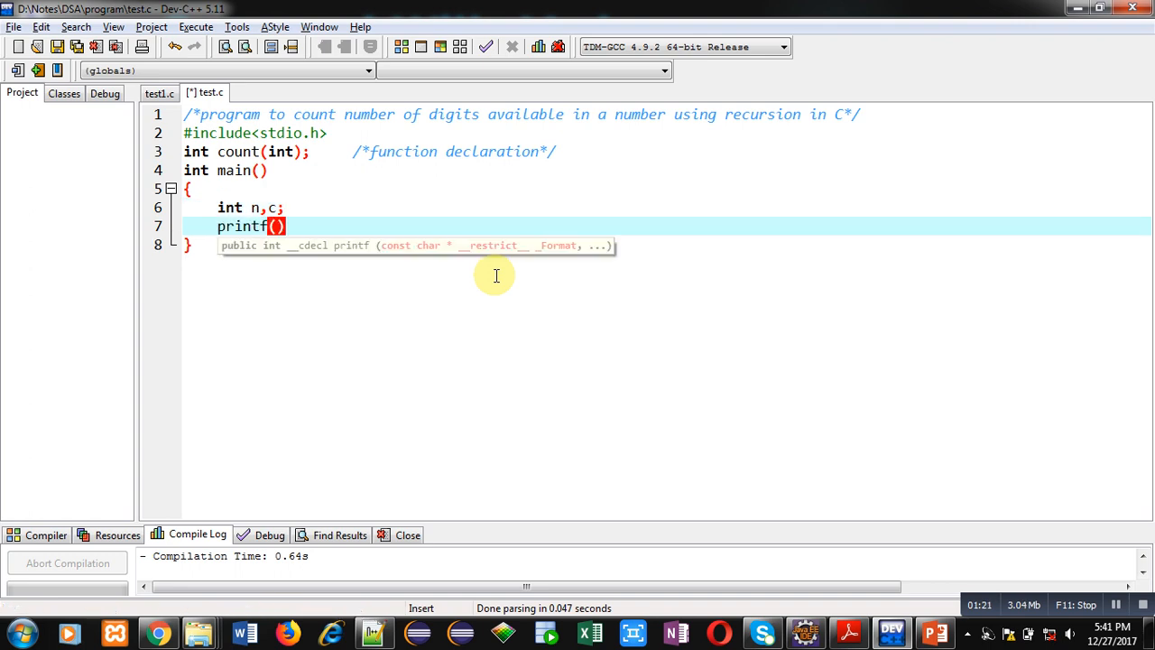
text("\n")
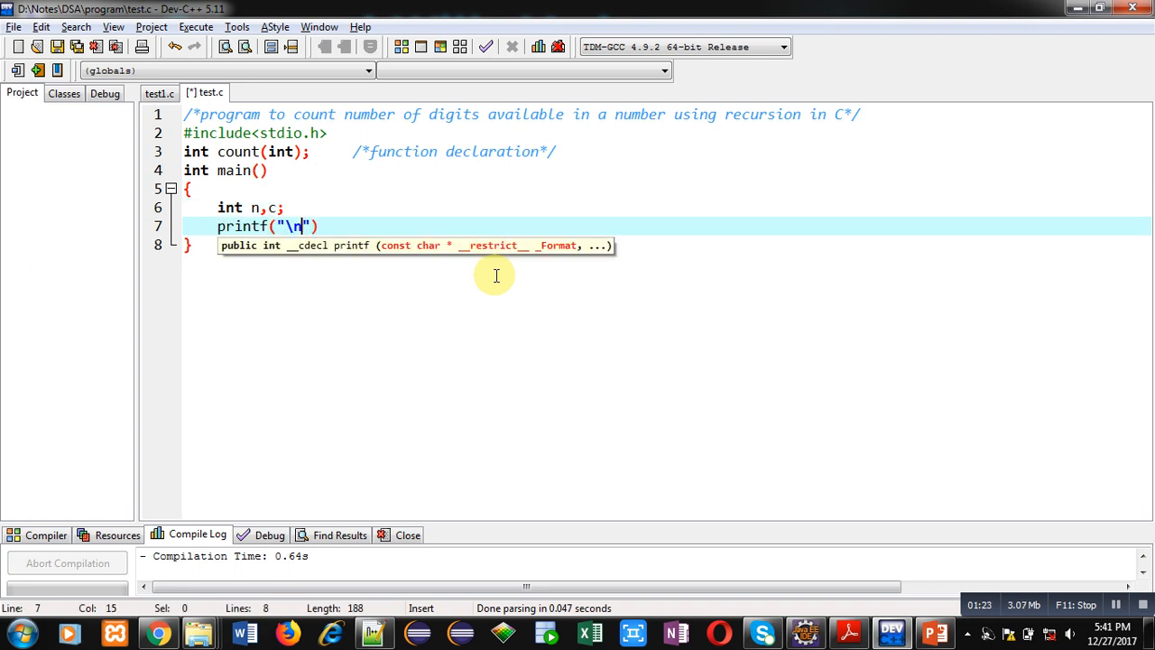
text(Enter a)
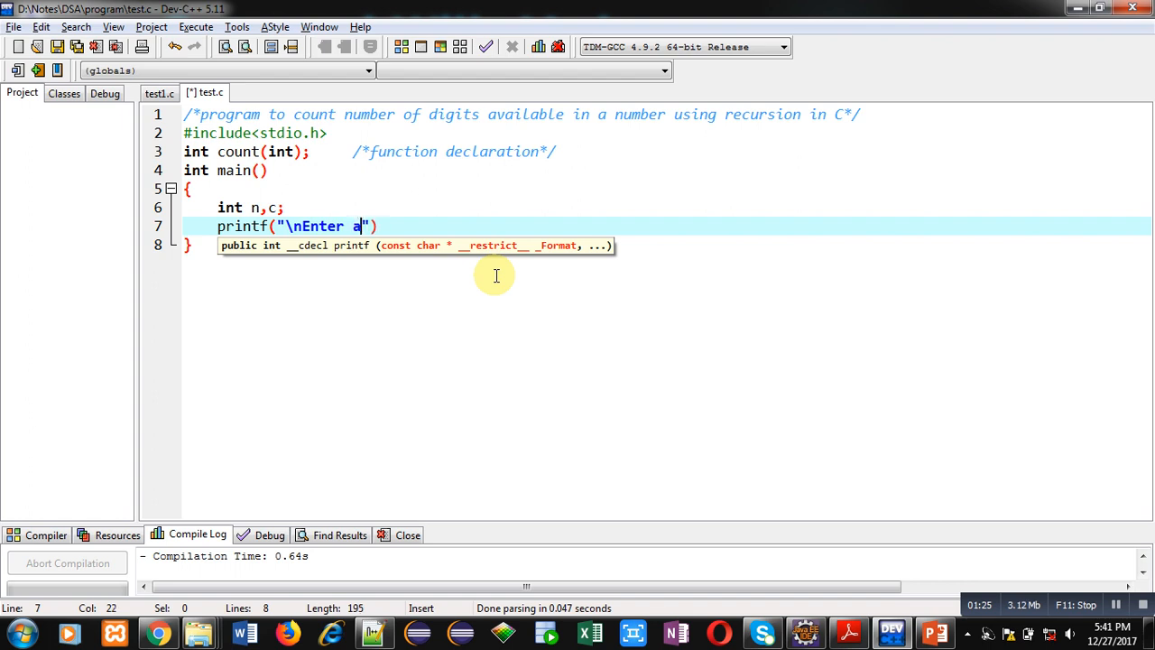
text(Number)
text(scan)
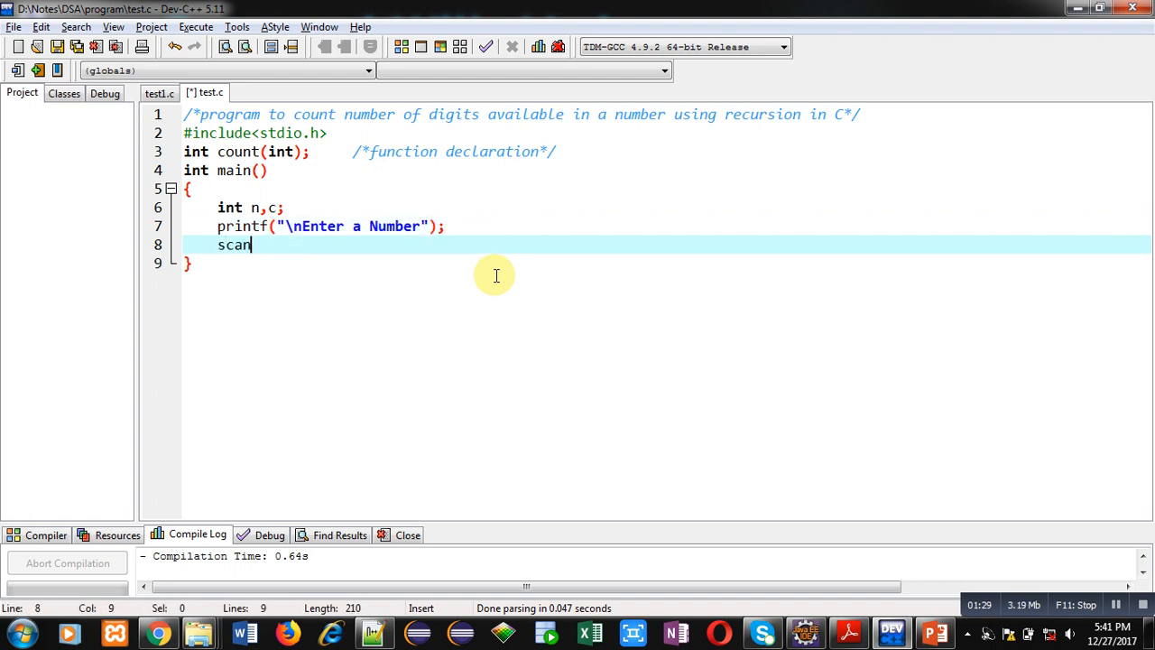
text(f(""))
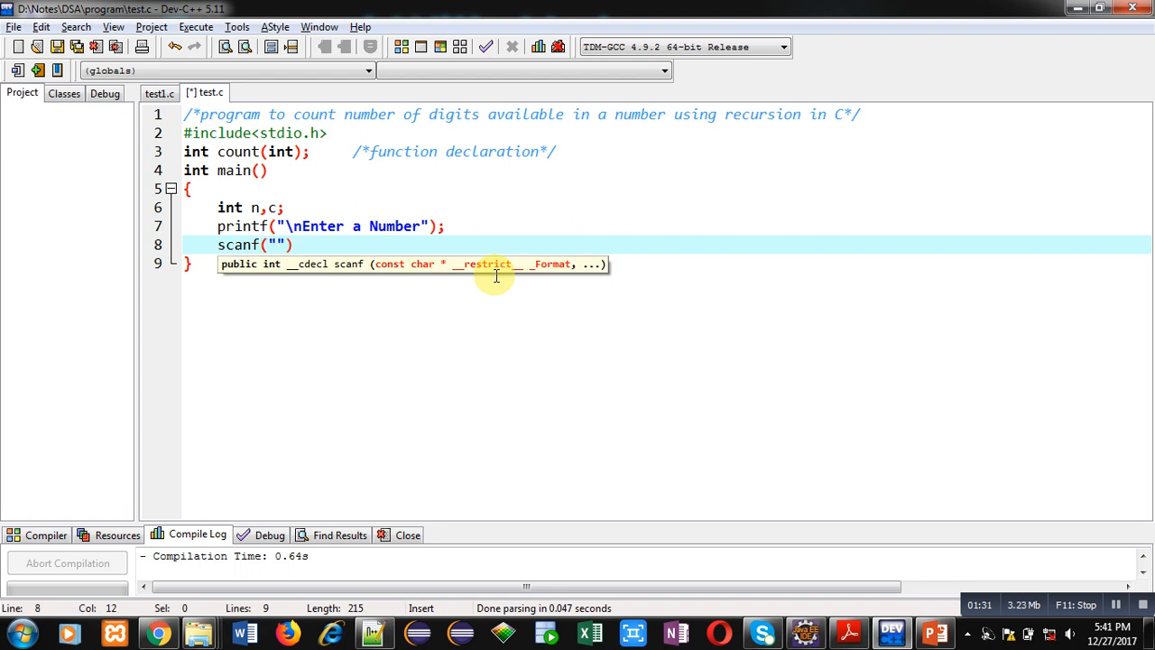
text(%d",)
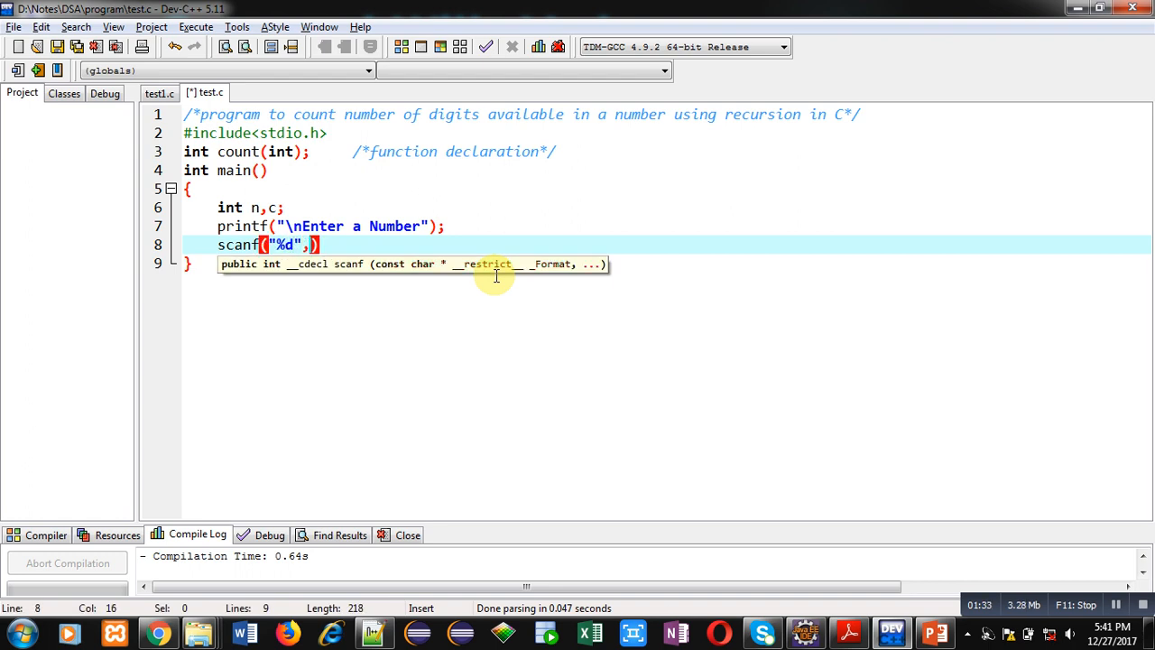
text(&n)
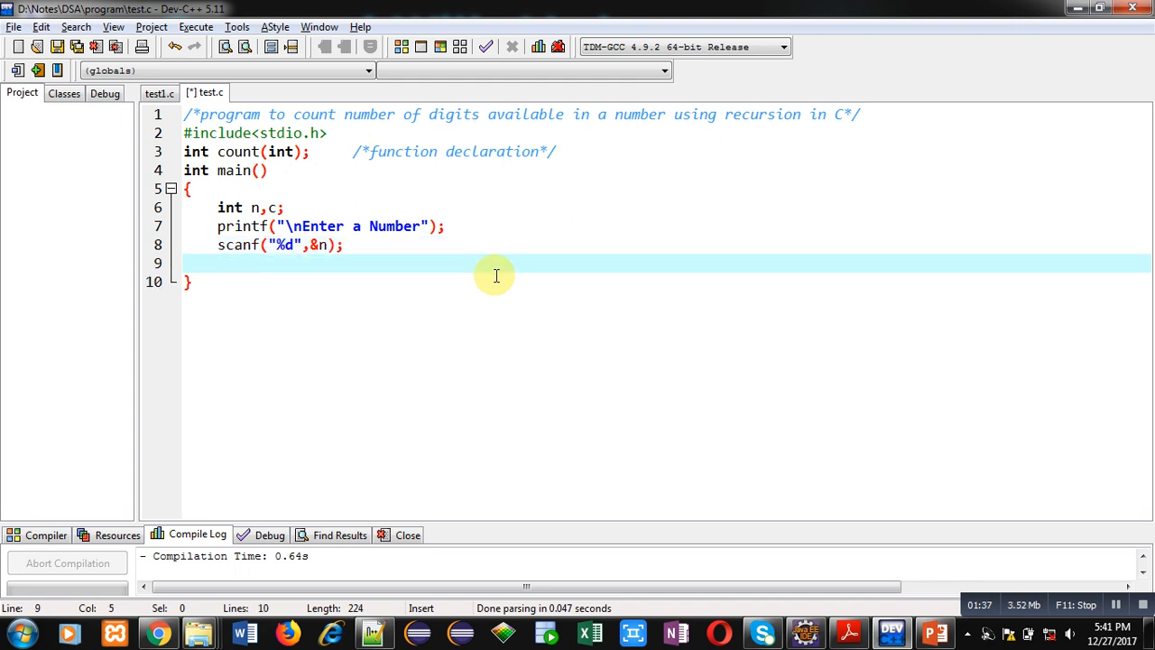
Store count(n) in c, commented as the function call
text(c=count)
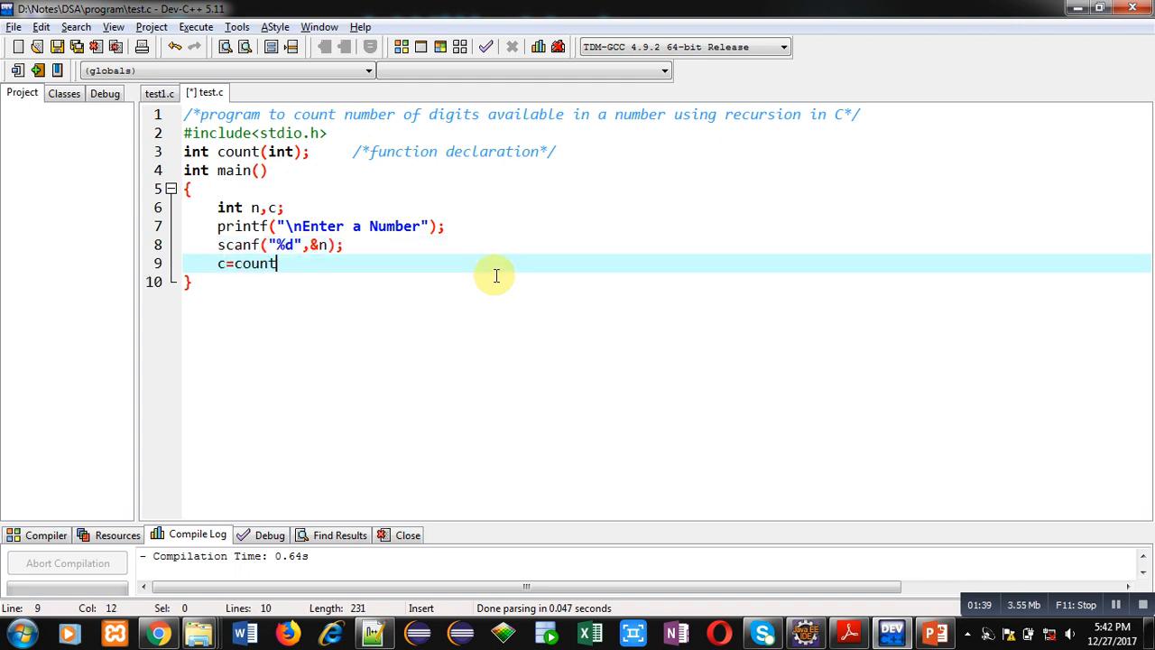
text((n))
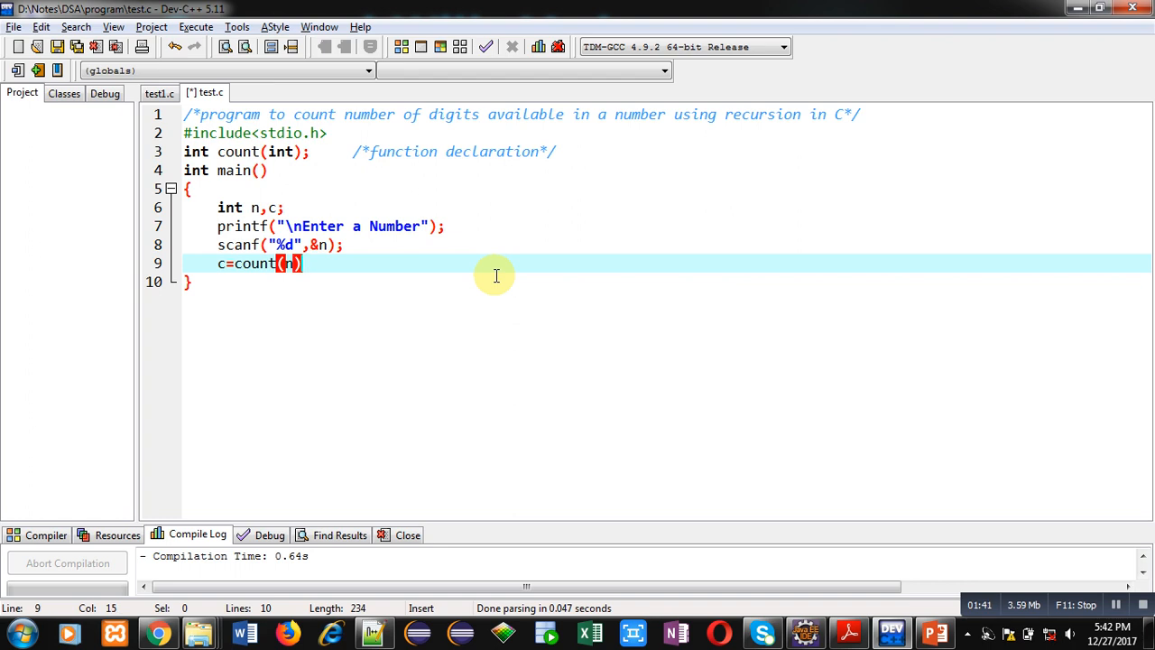
text(;)
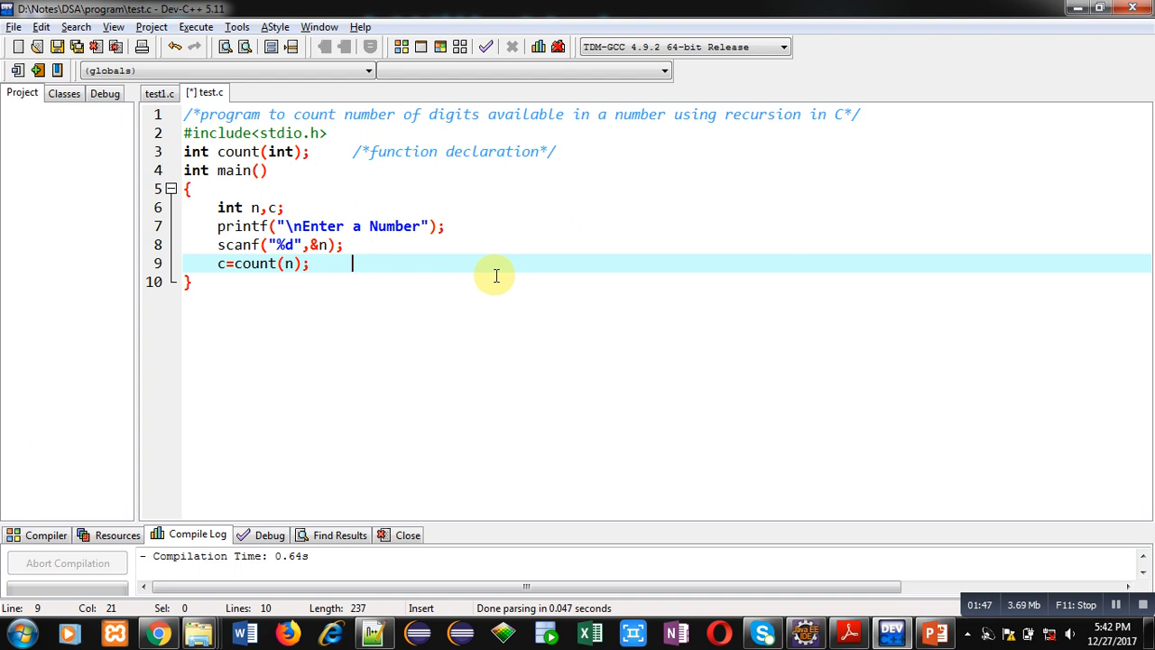
text(/*function call*/)
text(printf()
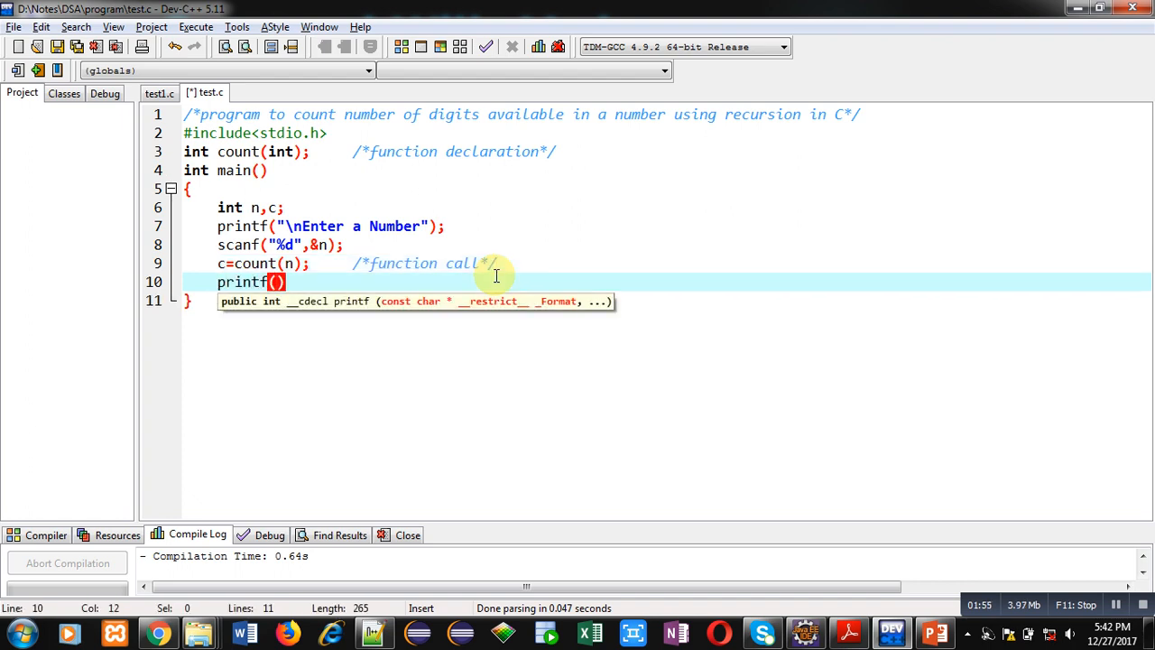
Print "\nCounted digits are=%d" with c, then add return 0;
text("\n")
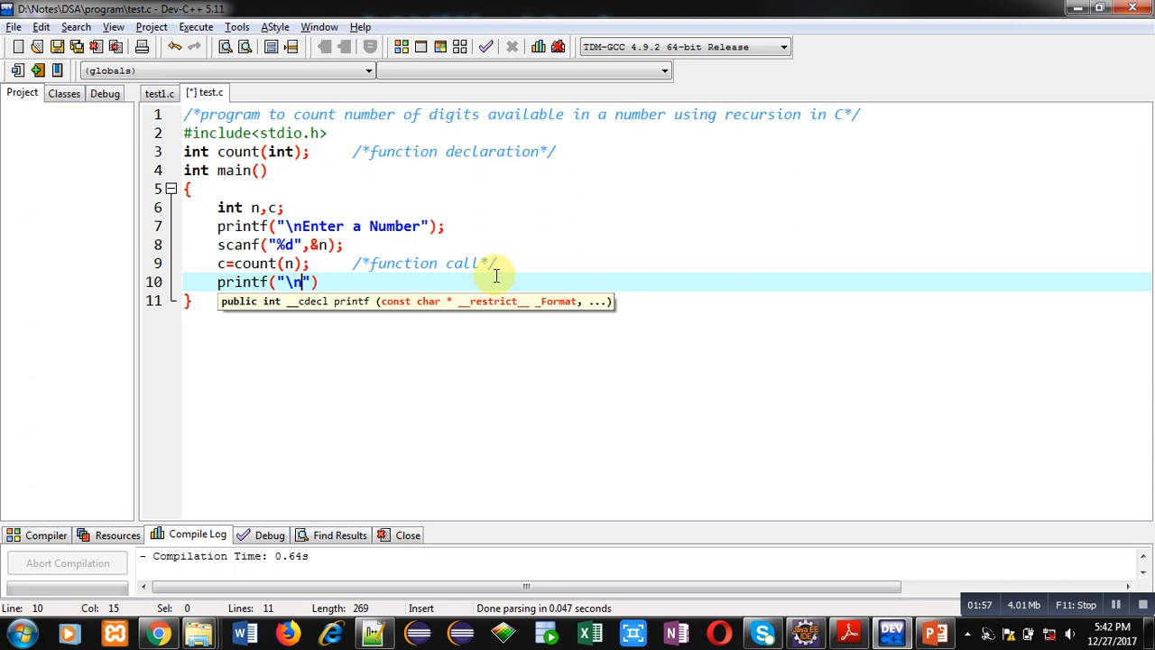
text(Coun)
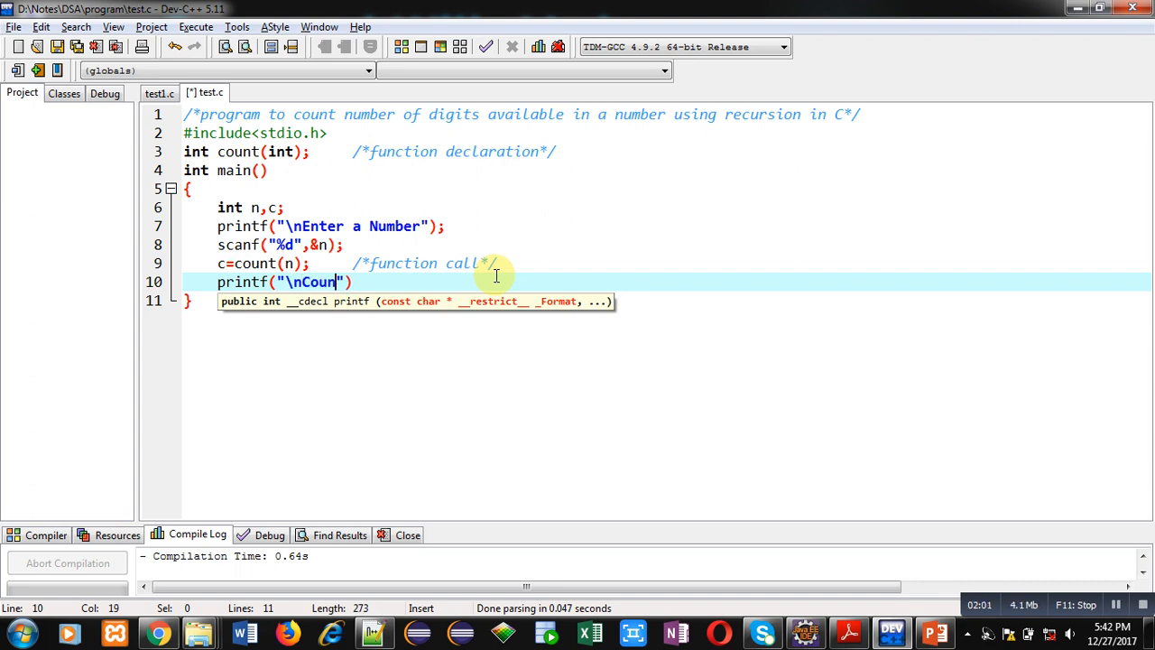
text())
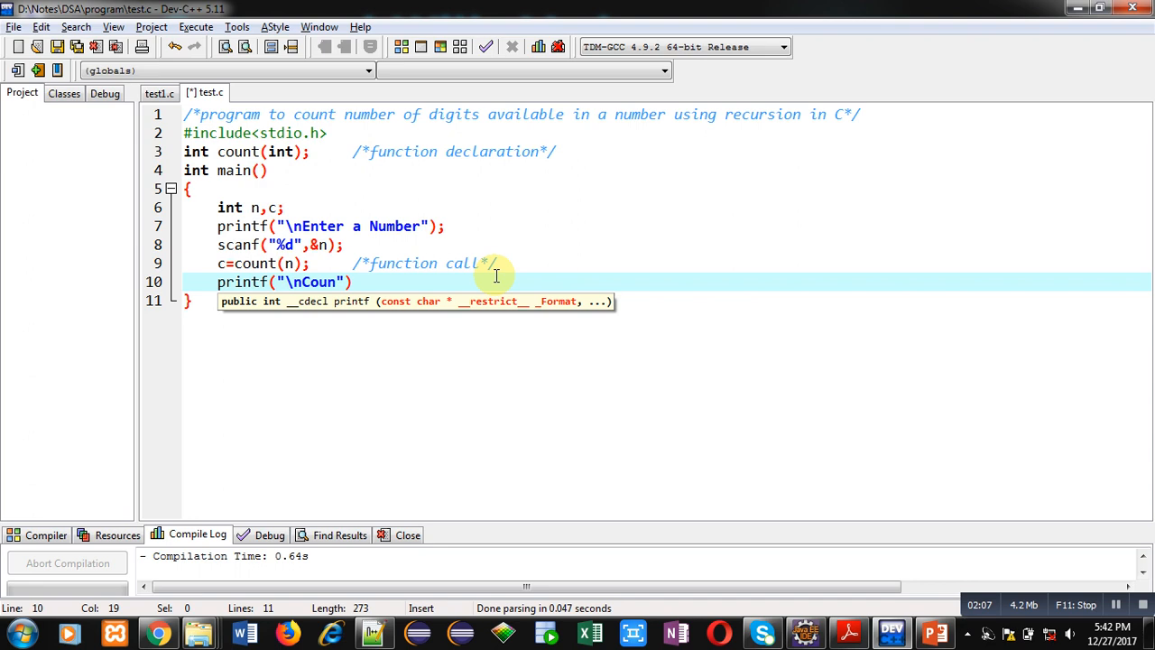
text(ted digits a)
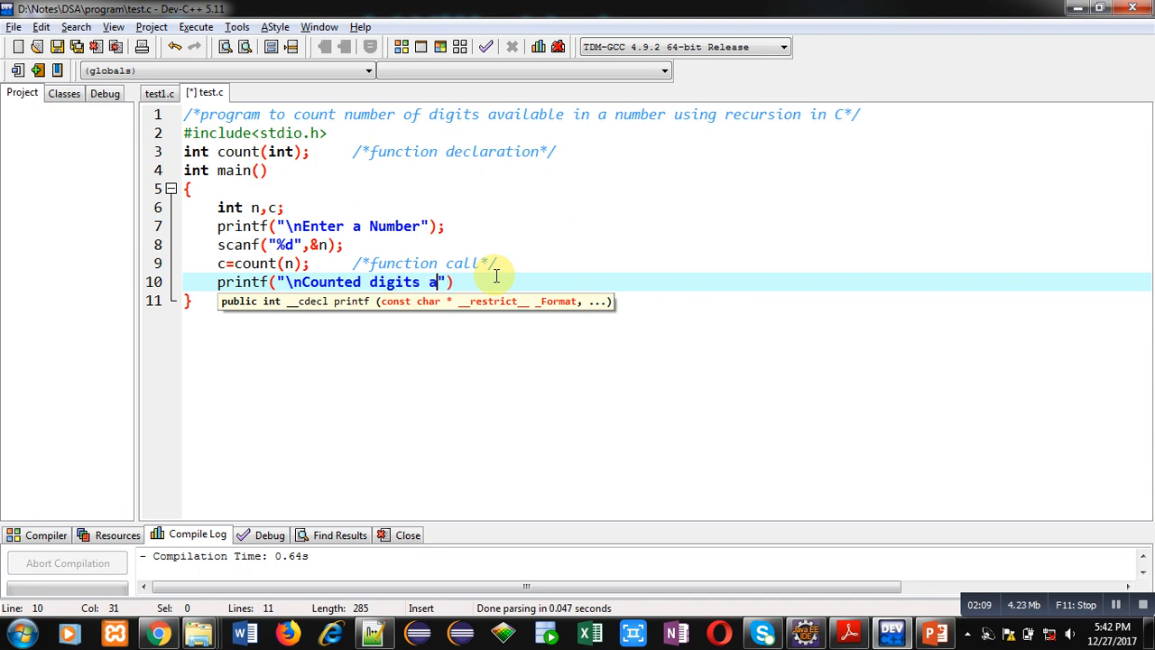
text(re=%d)
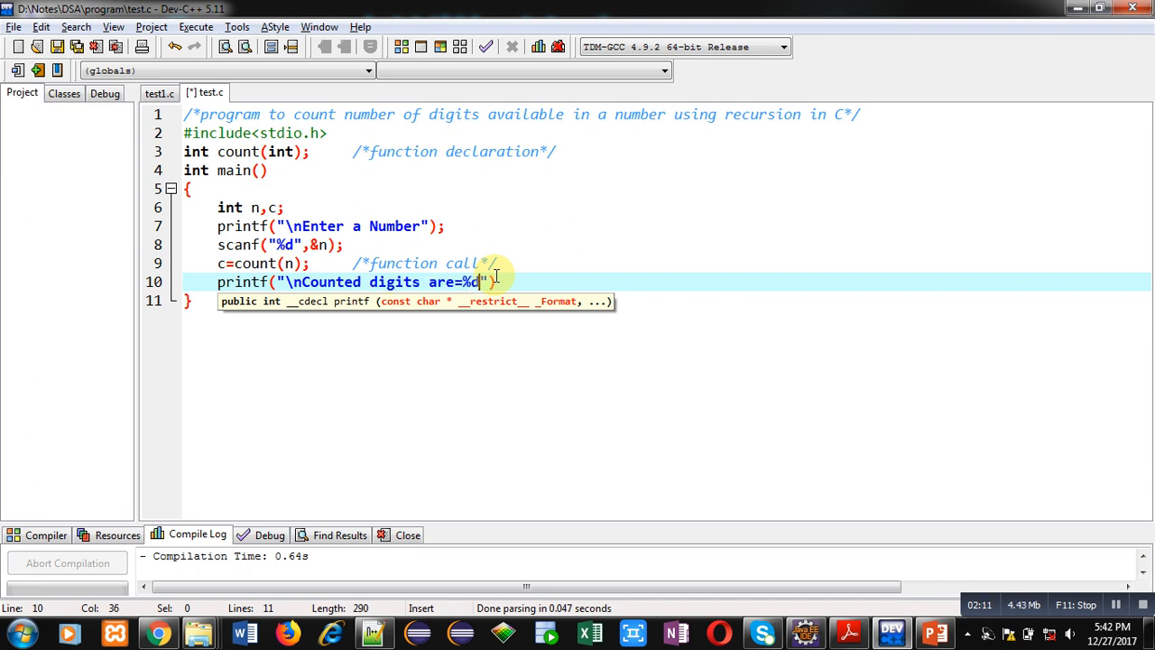
text(,c))
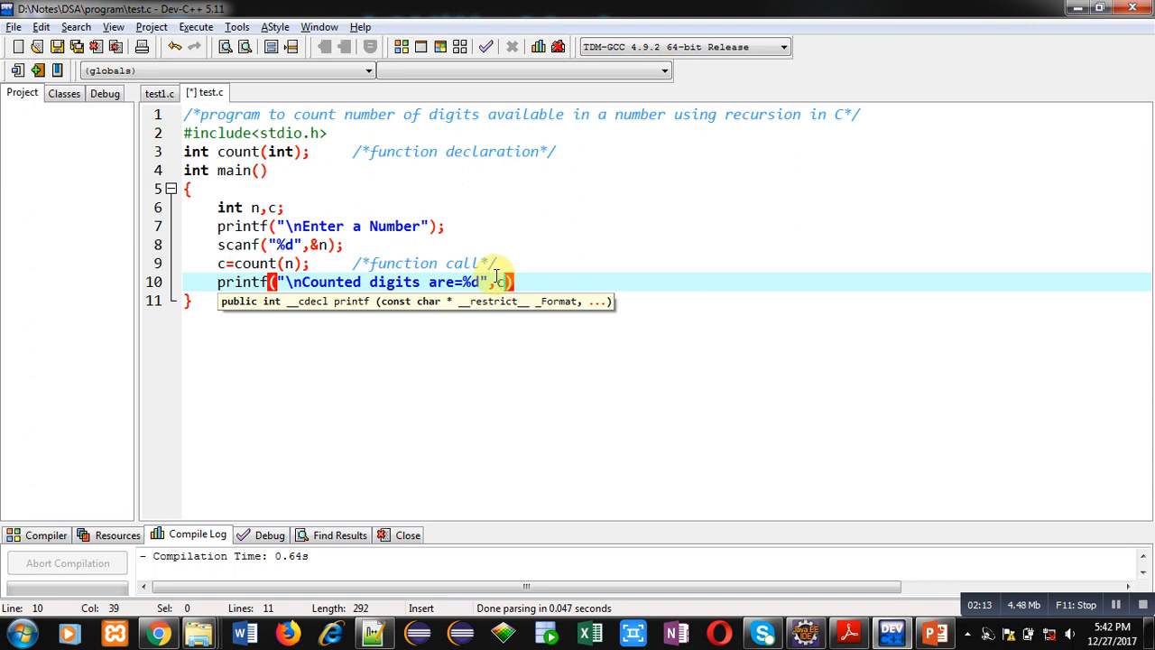
text(;)
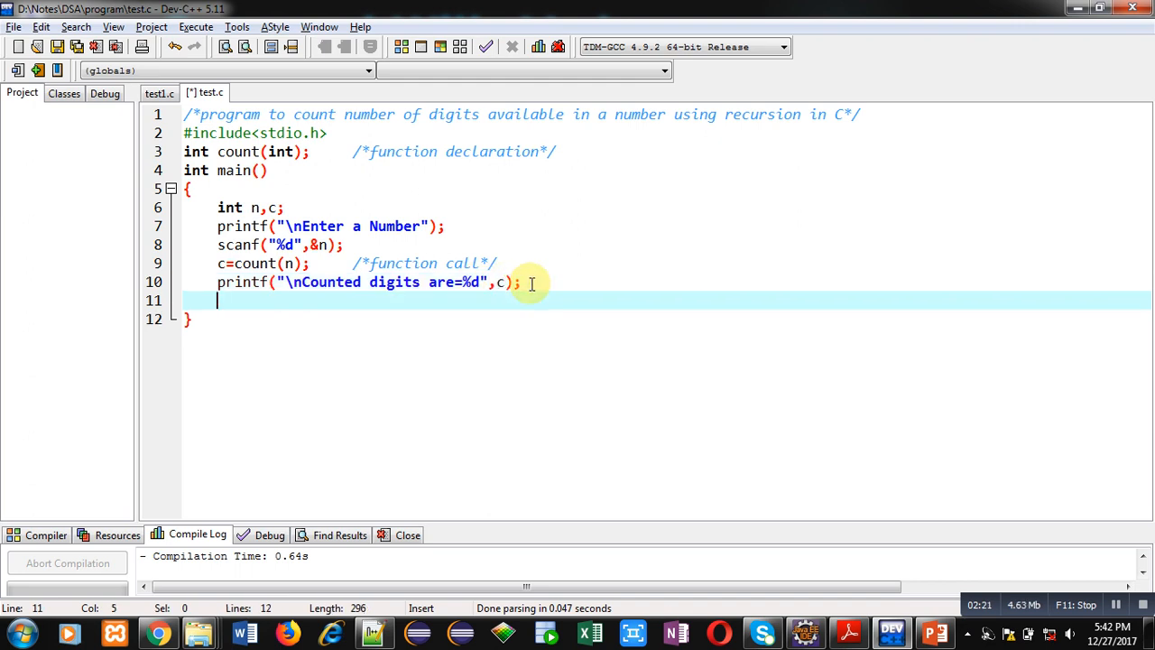
text(return 0;)
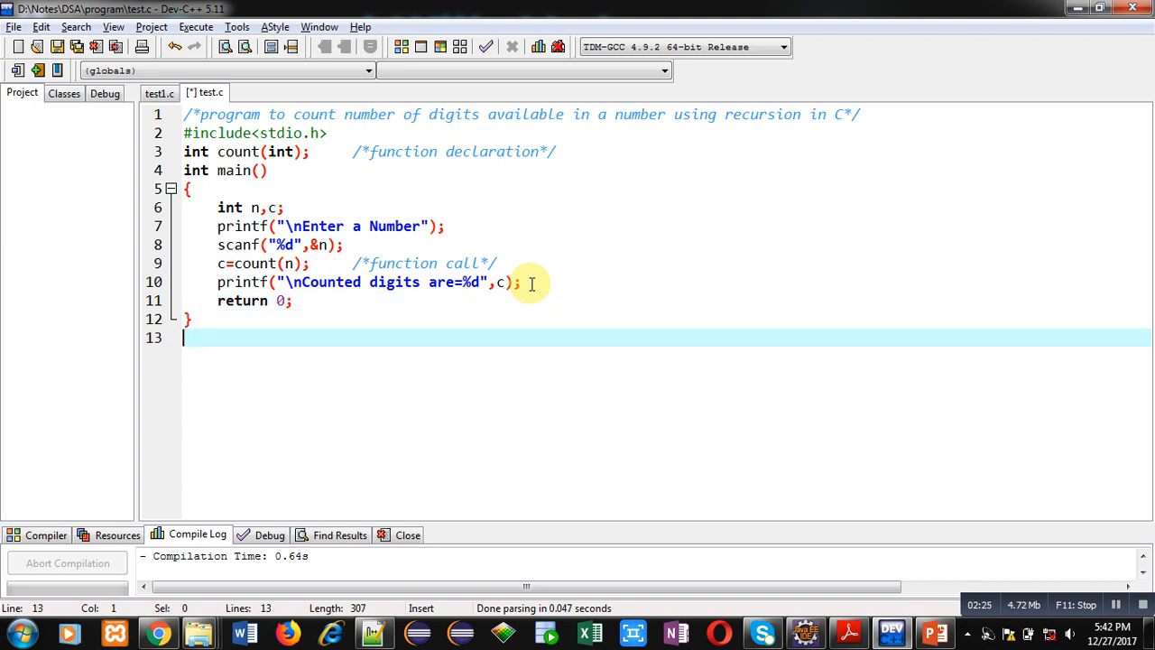
Define int count(int n) with a /*function definition*/ comment and an empty body
text(int c)
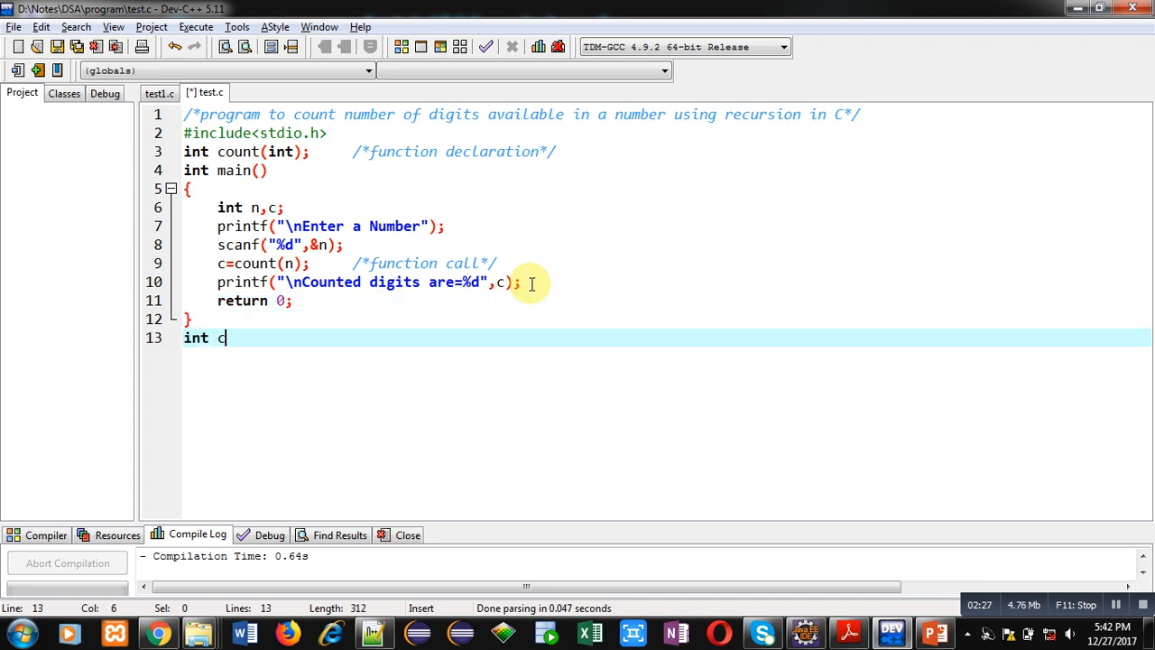
text(ount(int ))
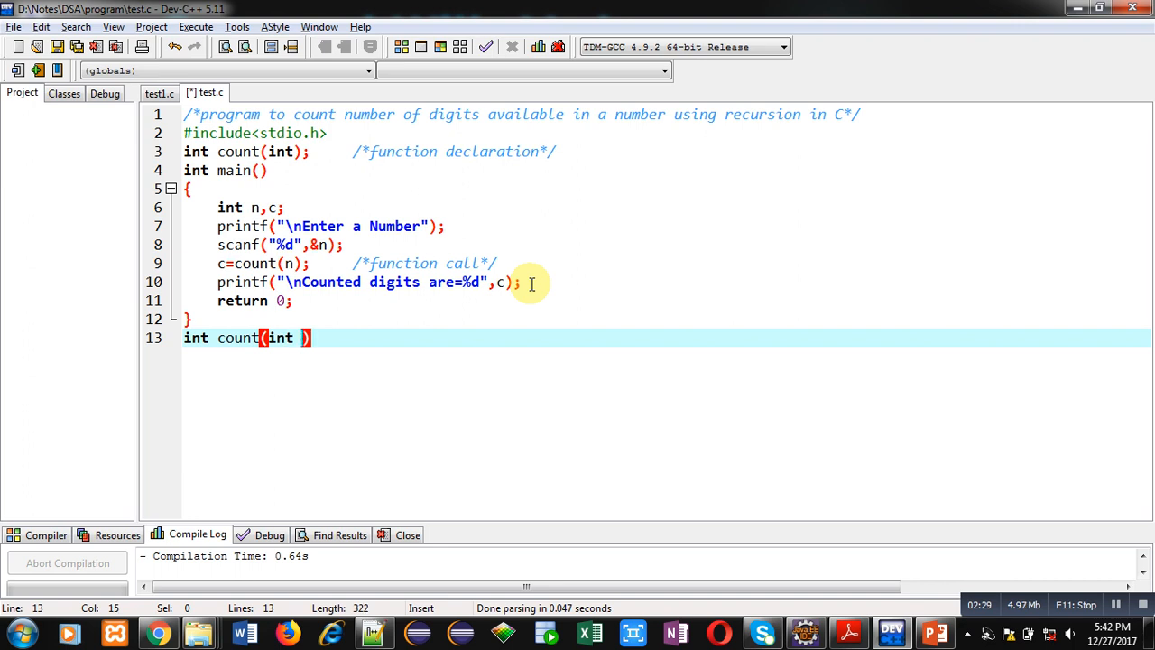
text(n)
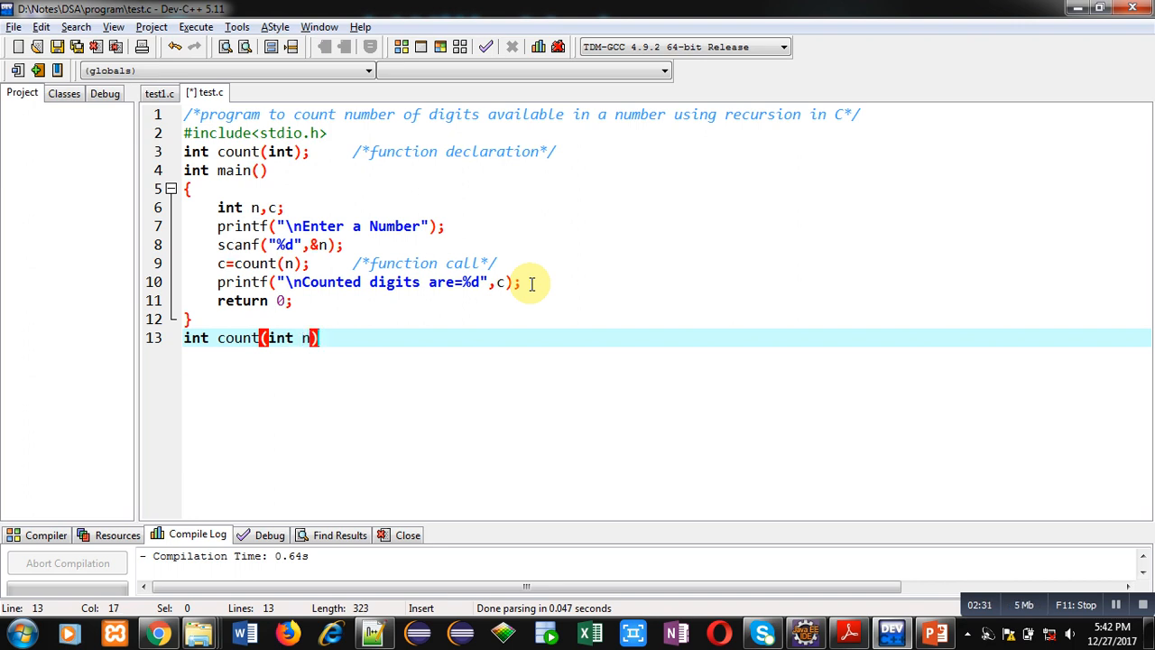
text({)
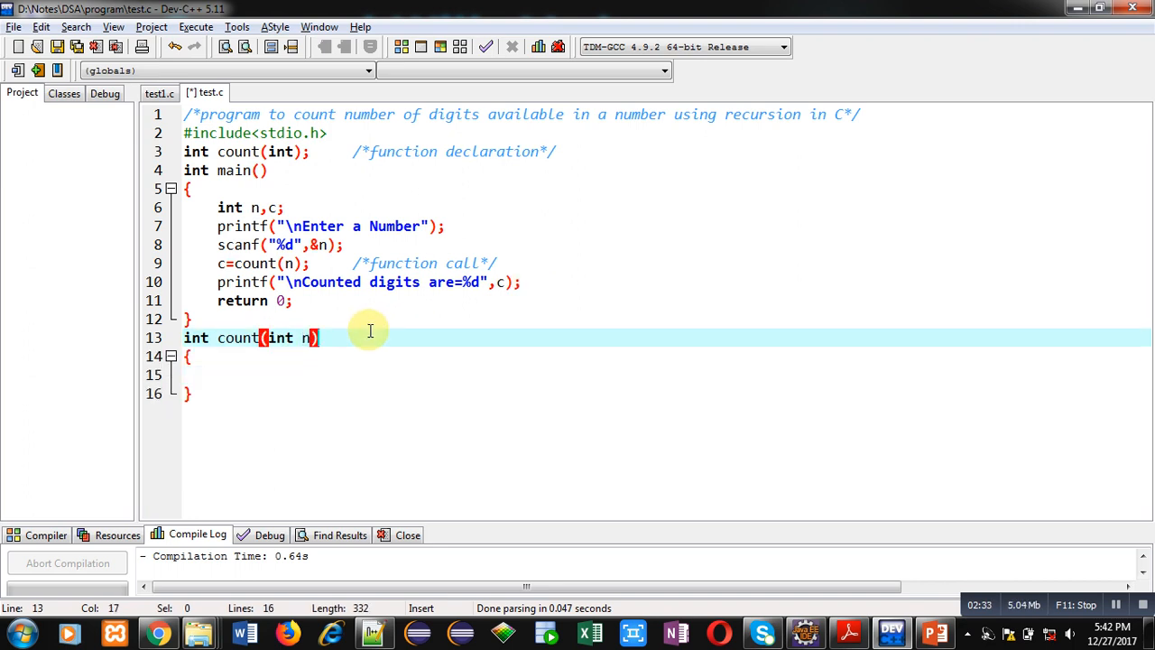
text(/*function definiti)
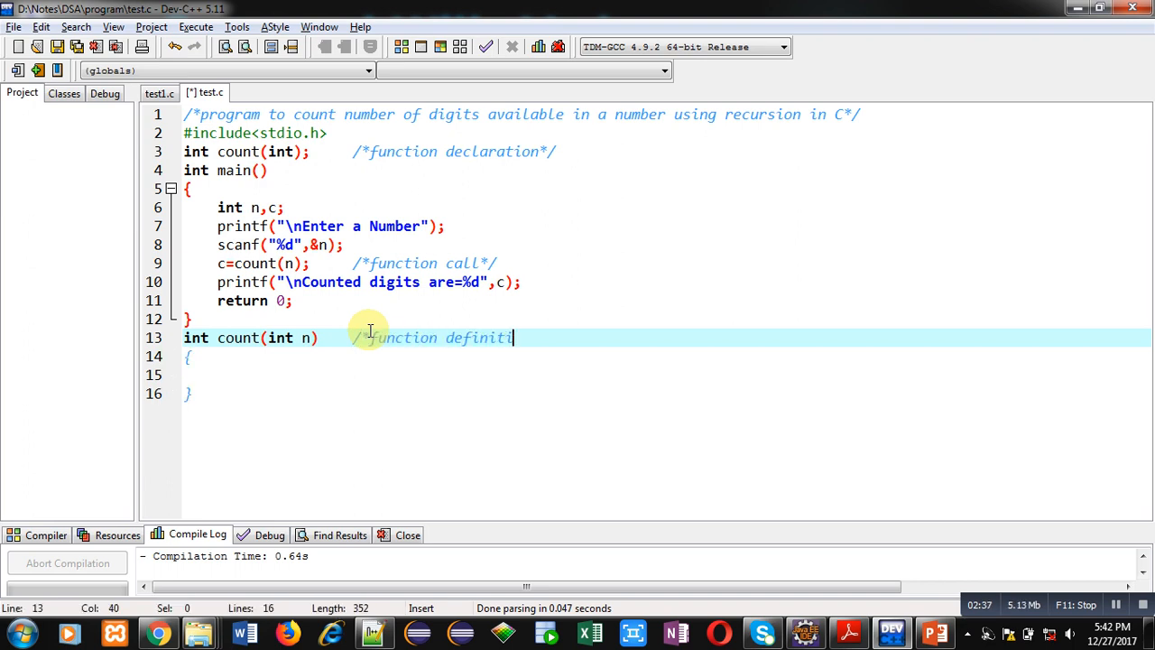
text(on*/)
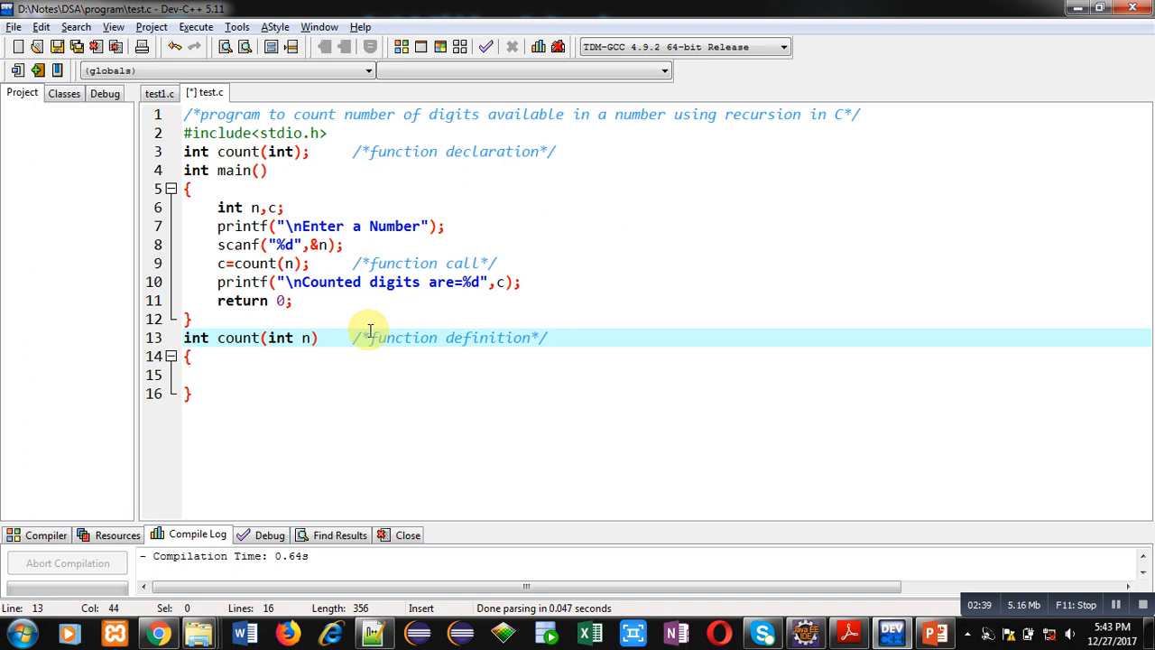
key(Enter)
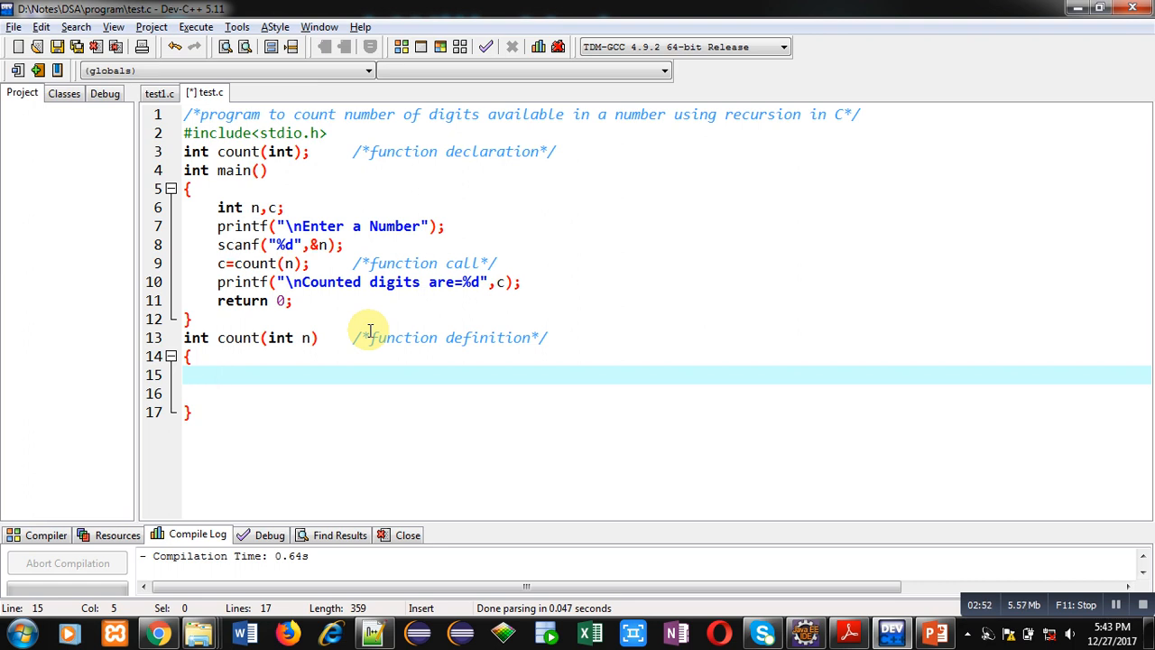
Add static int c=0 and the if(n==0) base case returning c
text(if(n))
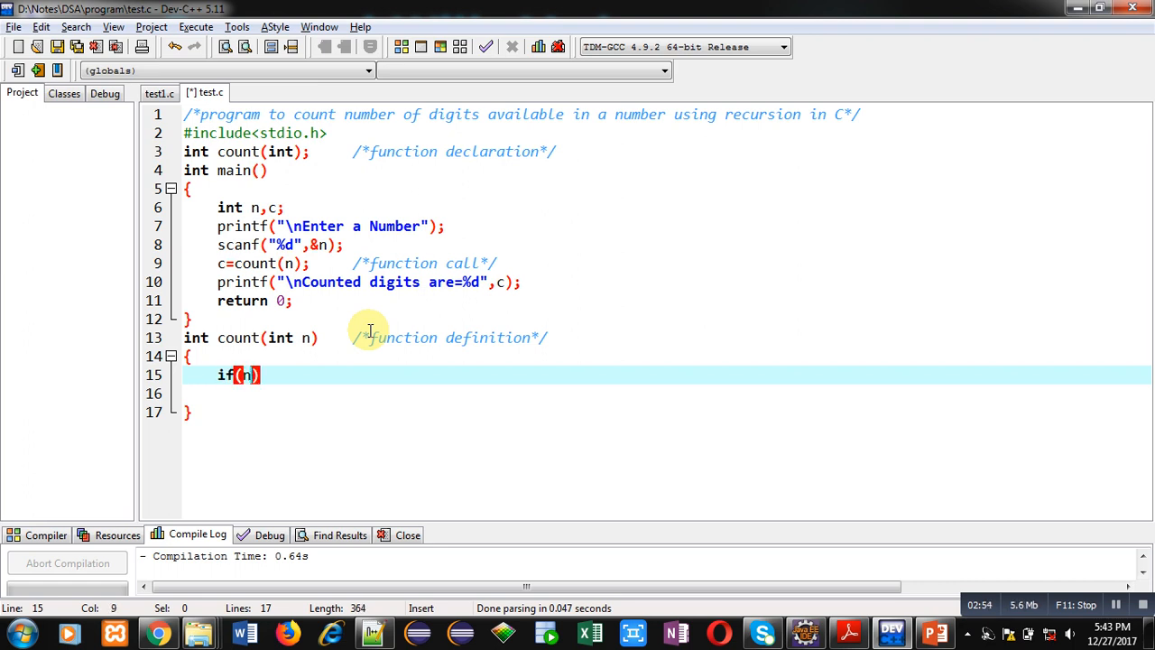
text(==0)
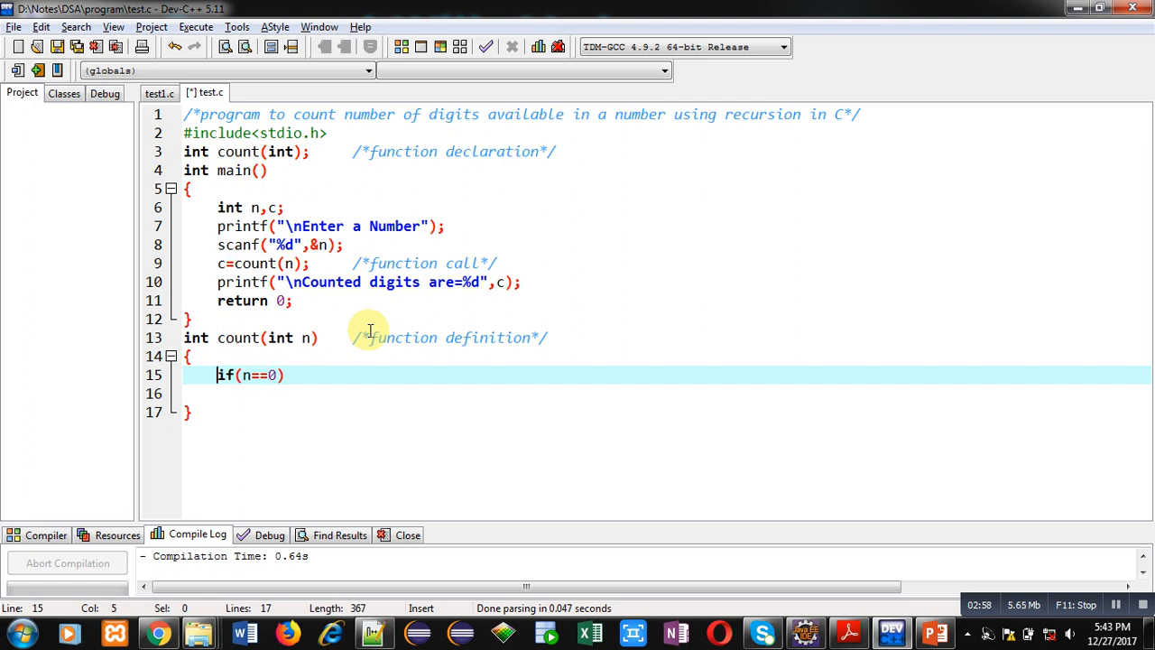
text(static int)
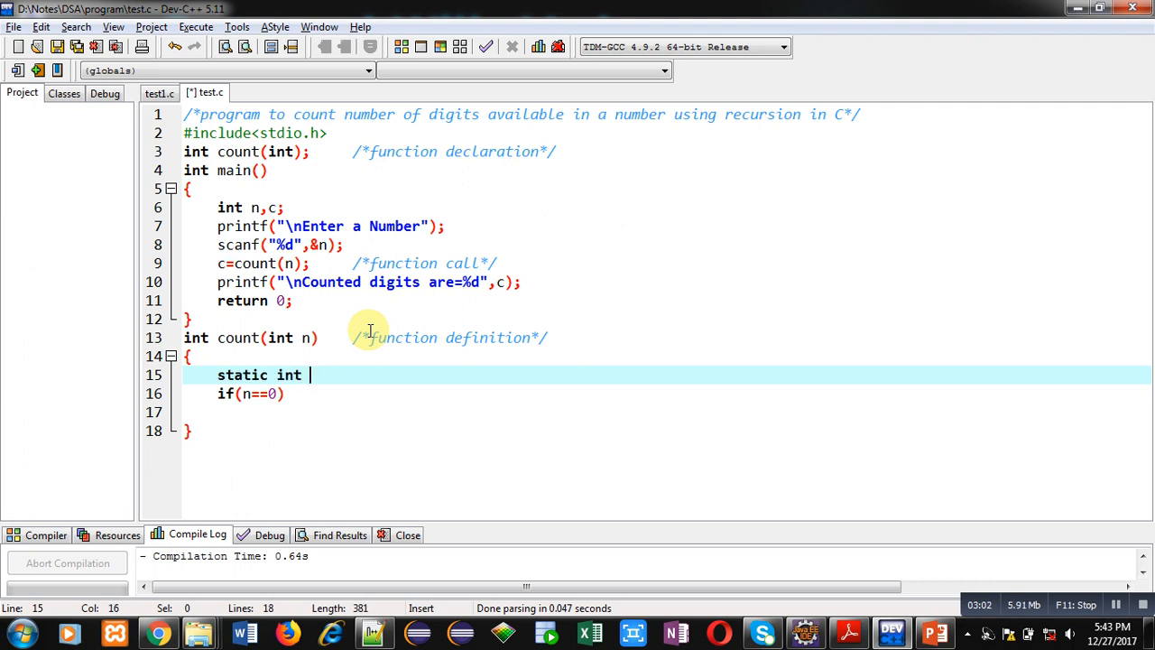
text(c=)
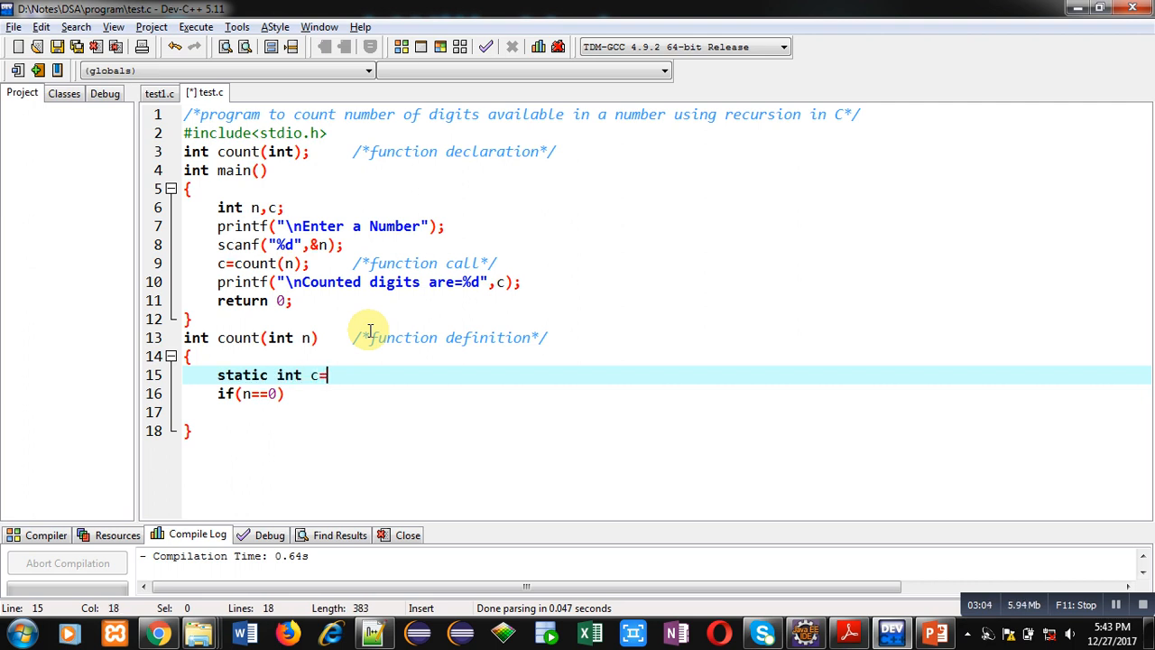
text(0;)
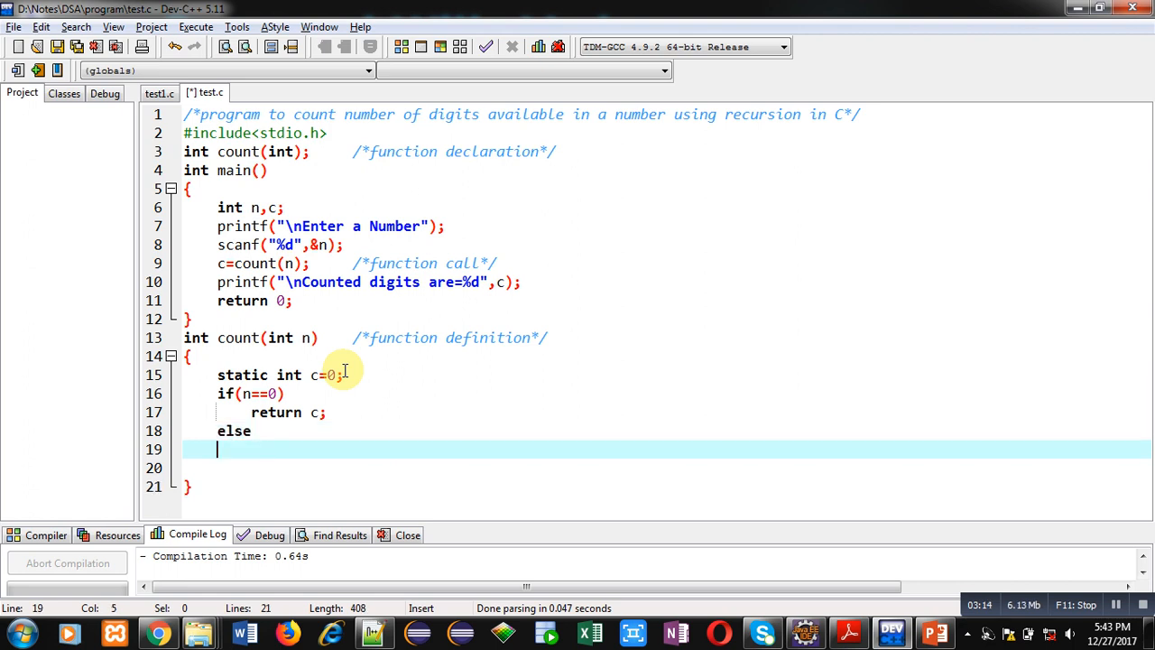
Comment the base-case line as /*base condition*/ and open the else block
click(306, 393)
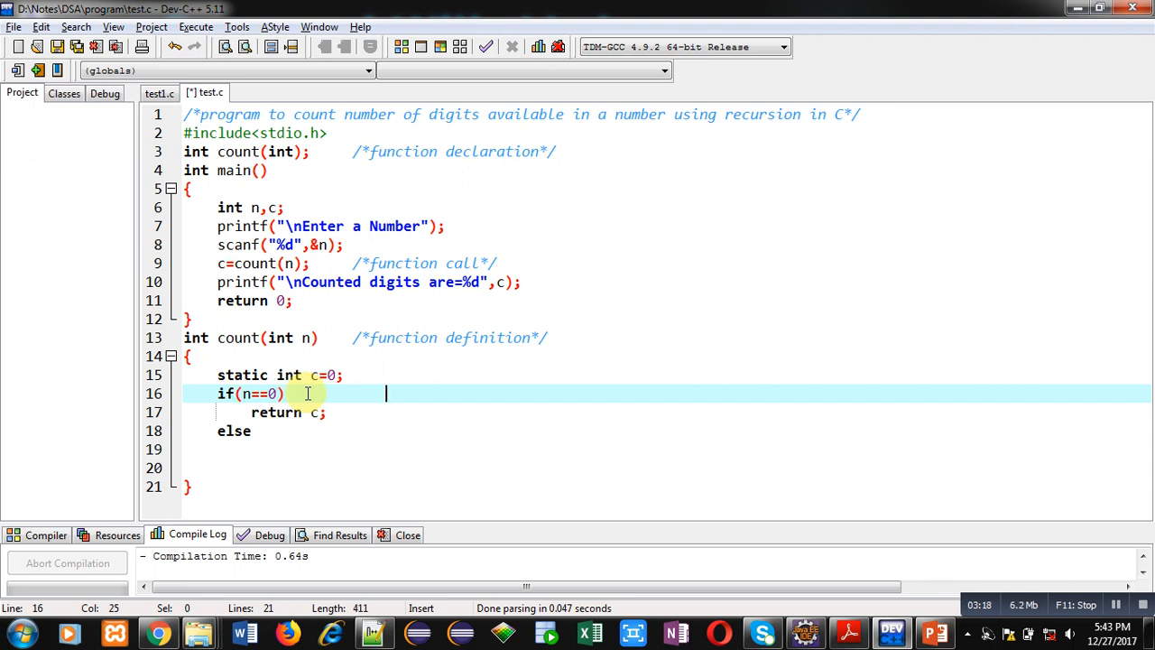
text(/*base cond)
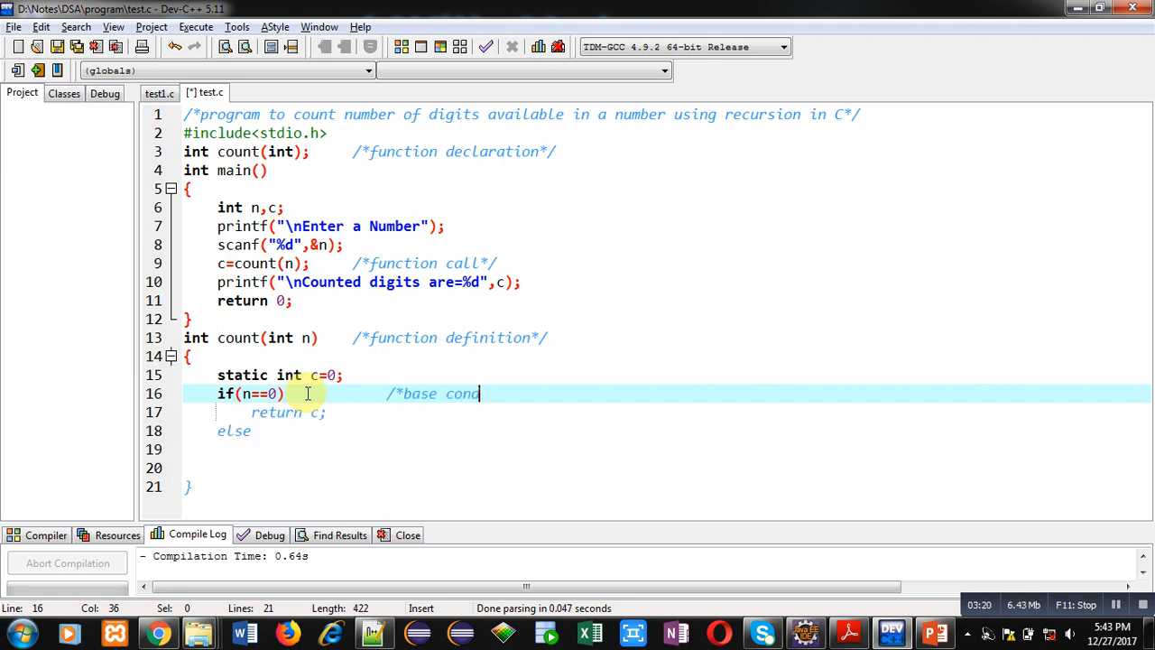
text(ition*/)
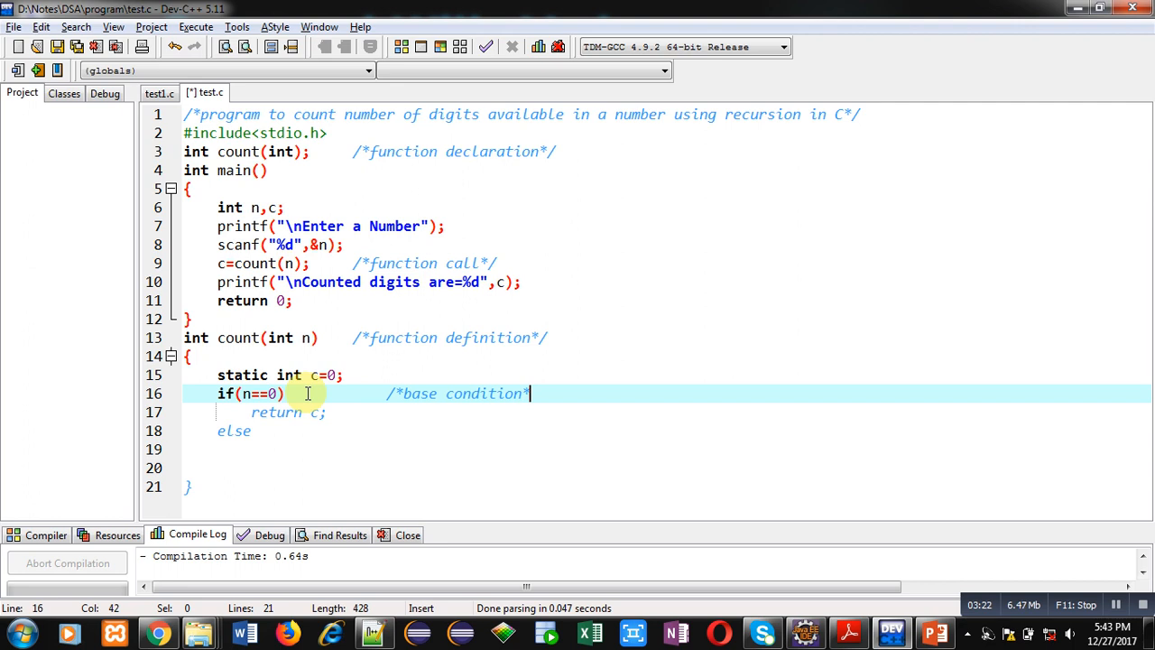
text(/)
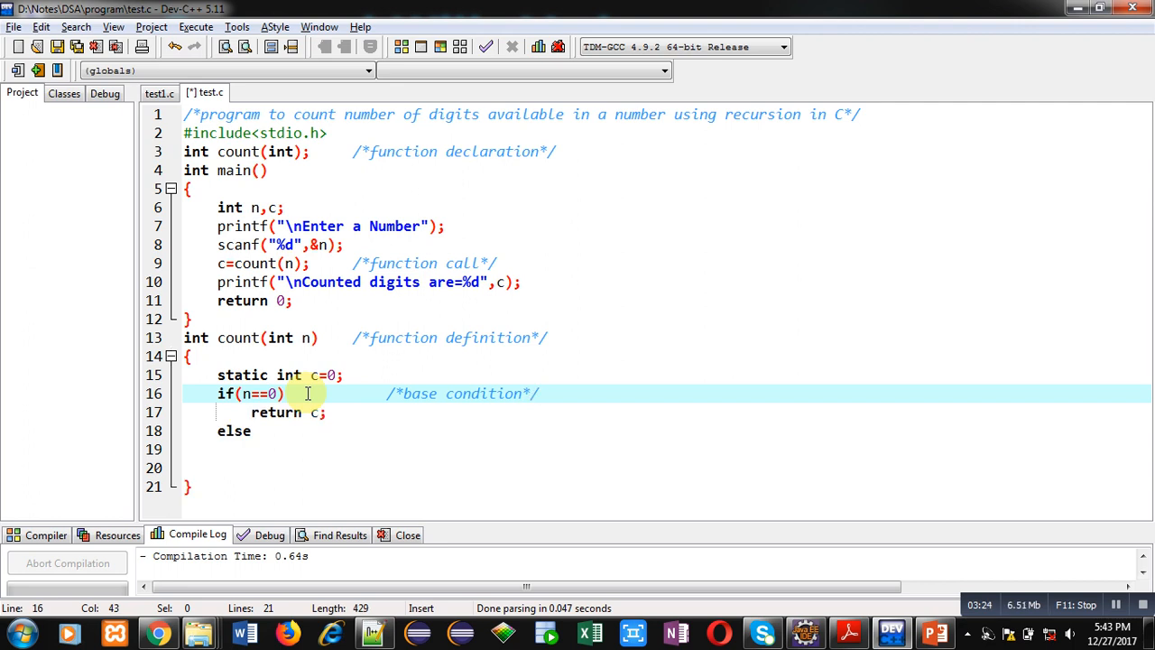
text({)
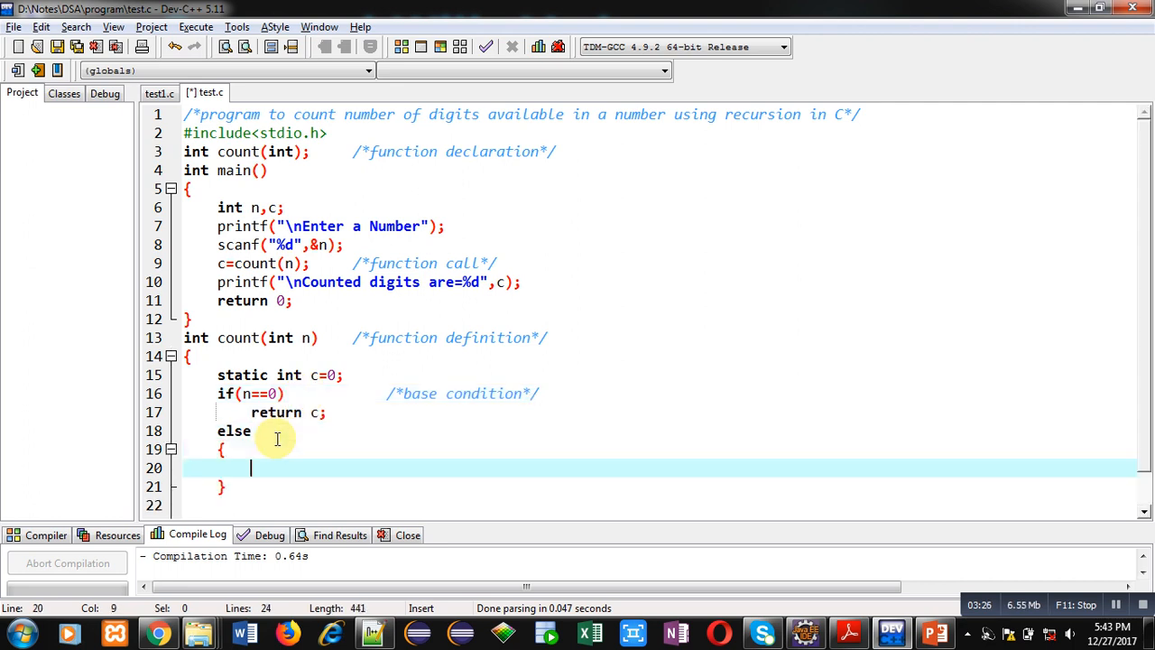
In the else block, write c++; and return count(n/10); with /*recursive function call*/
text(c++;)
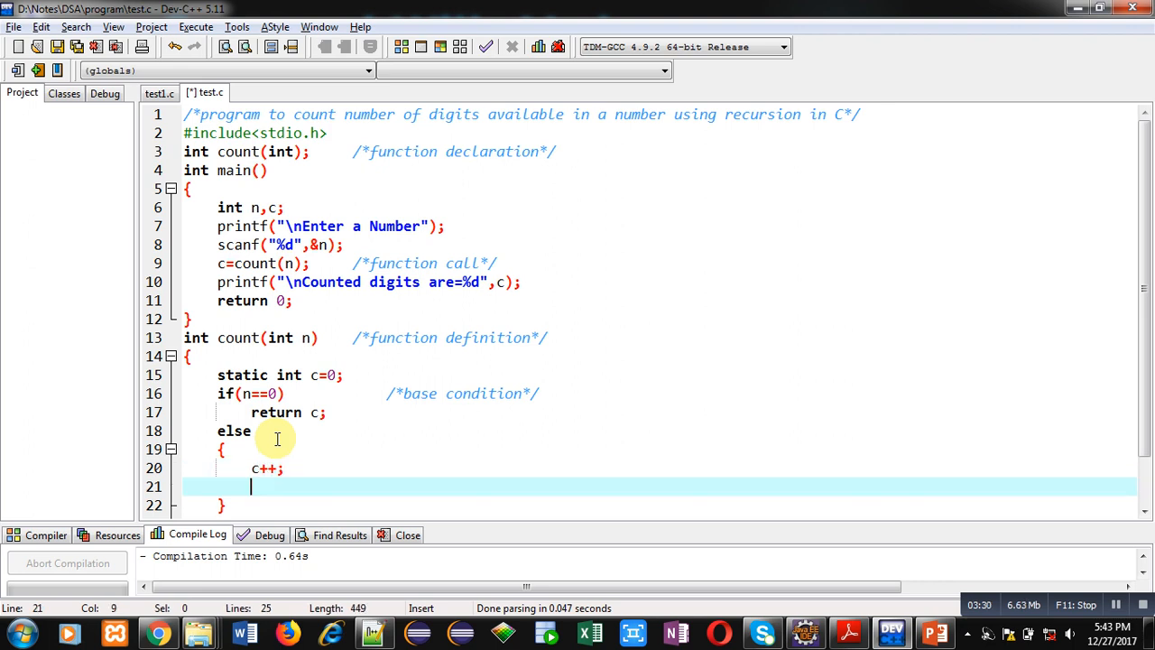
text(return cou)
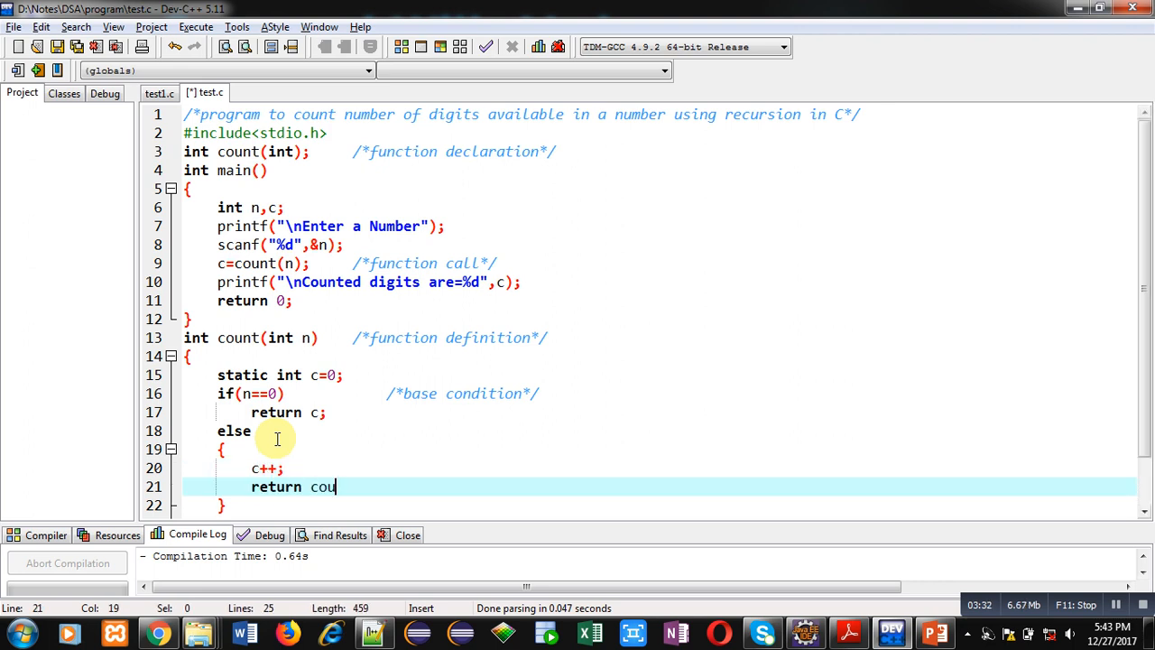
text(nt(n))
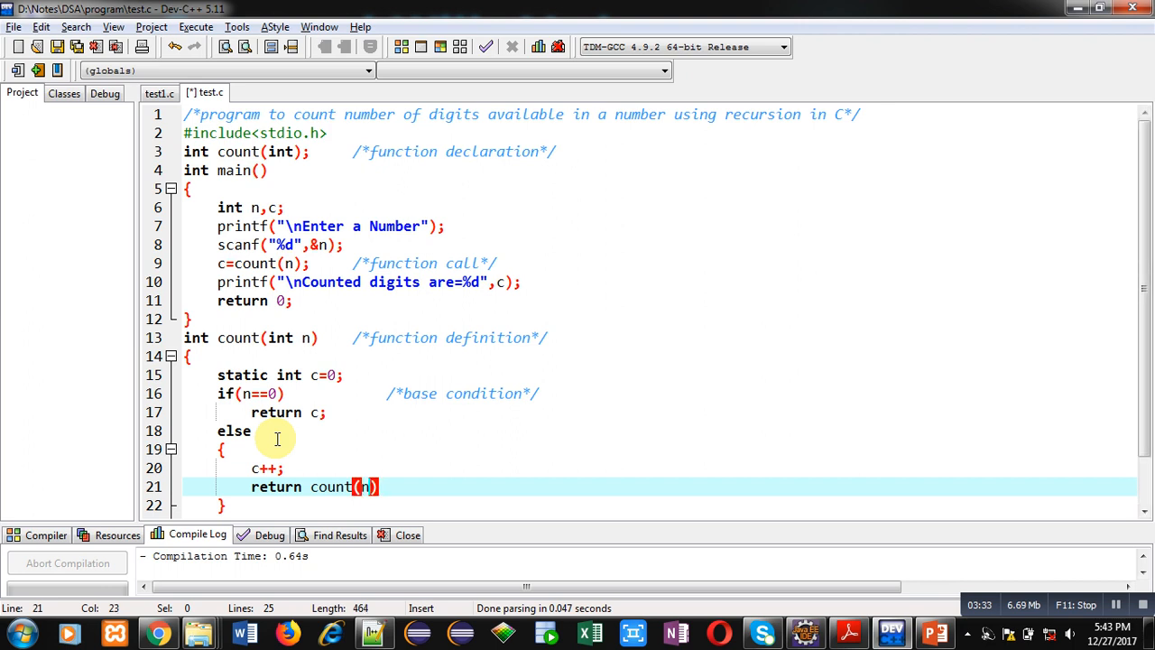
text(/10);)
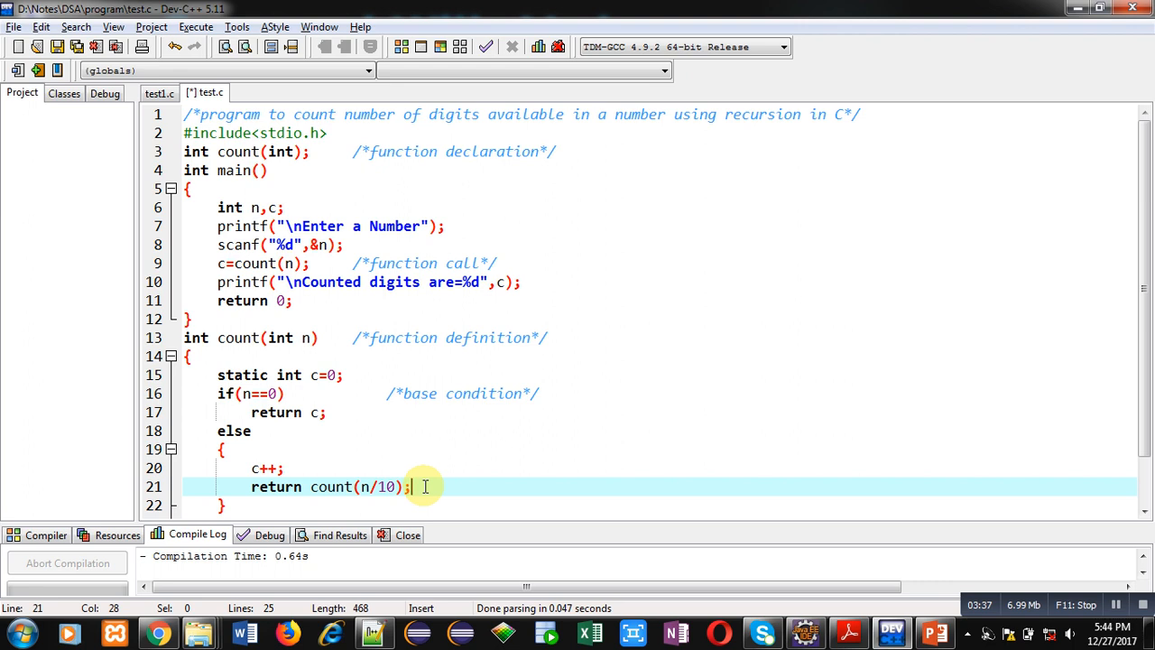
text(/*)
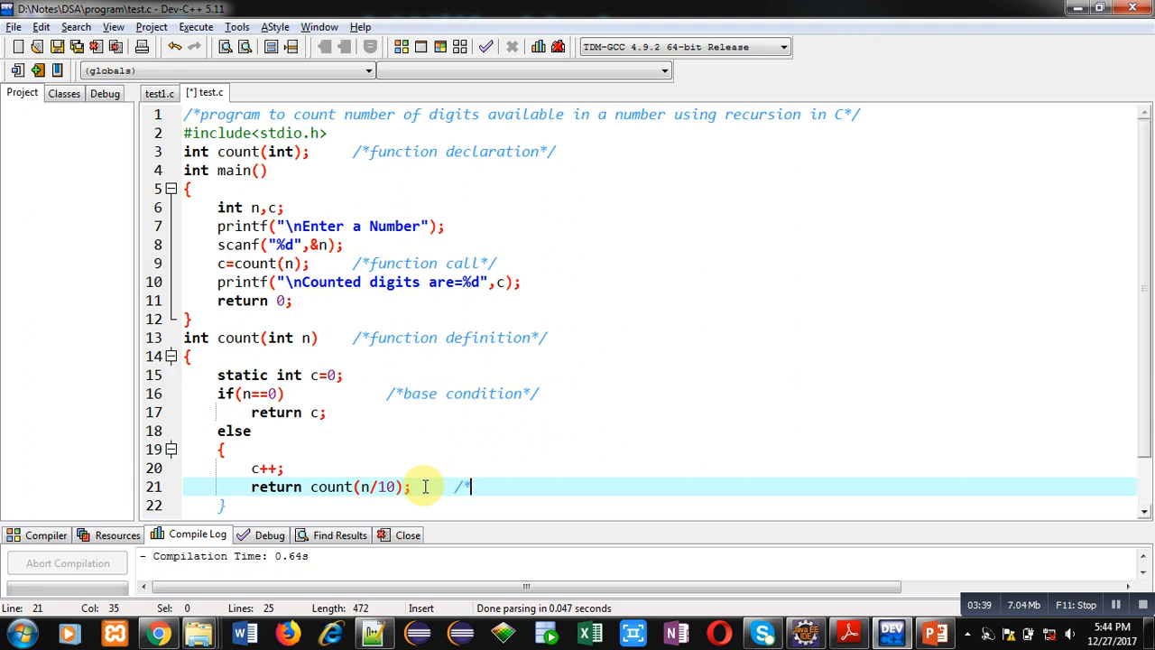
text(recursive)
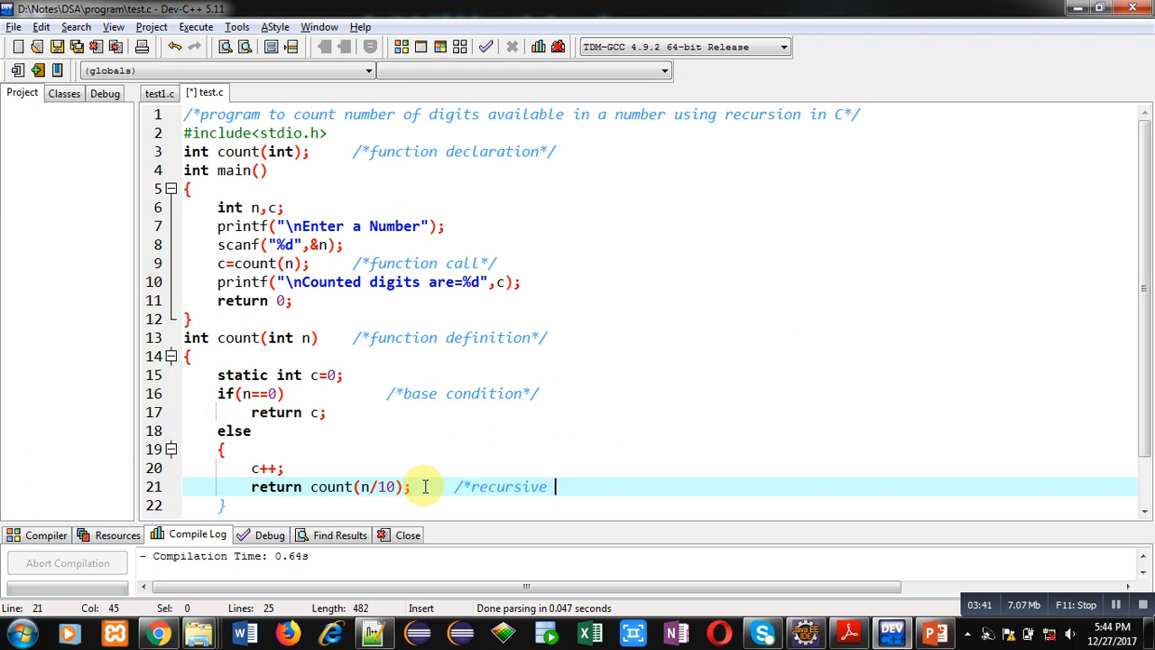
text(function call*/)
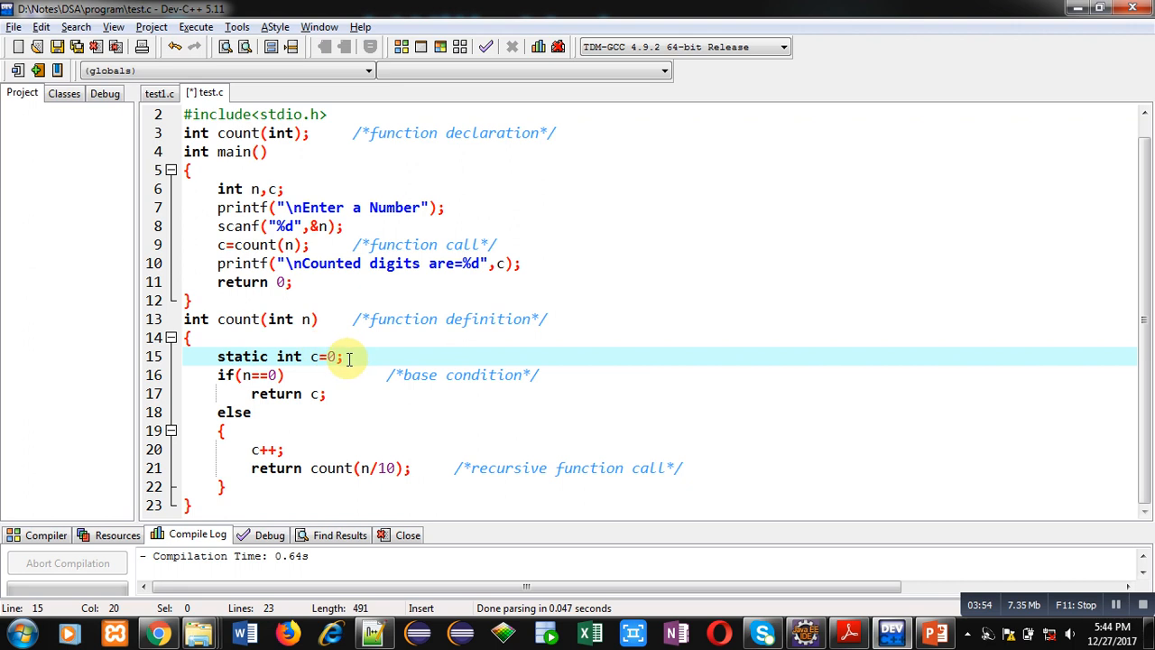
mouse_move(335, 356)
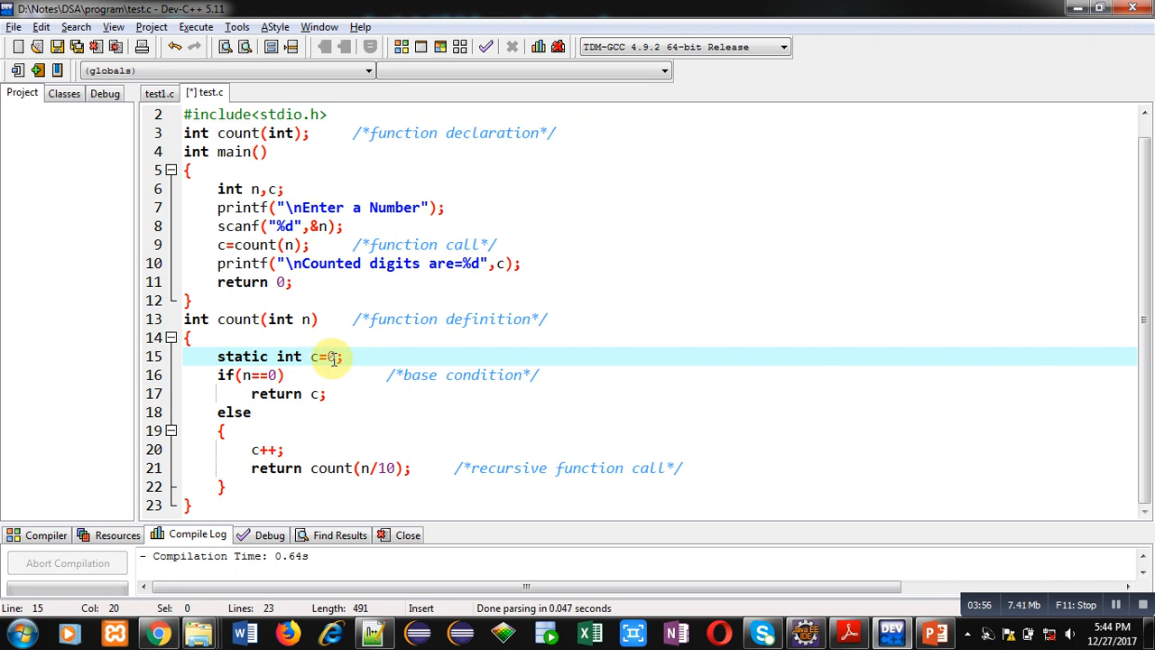
mouse_move(350, 357)
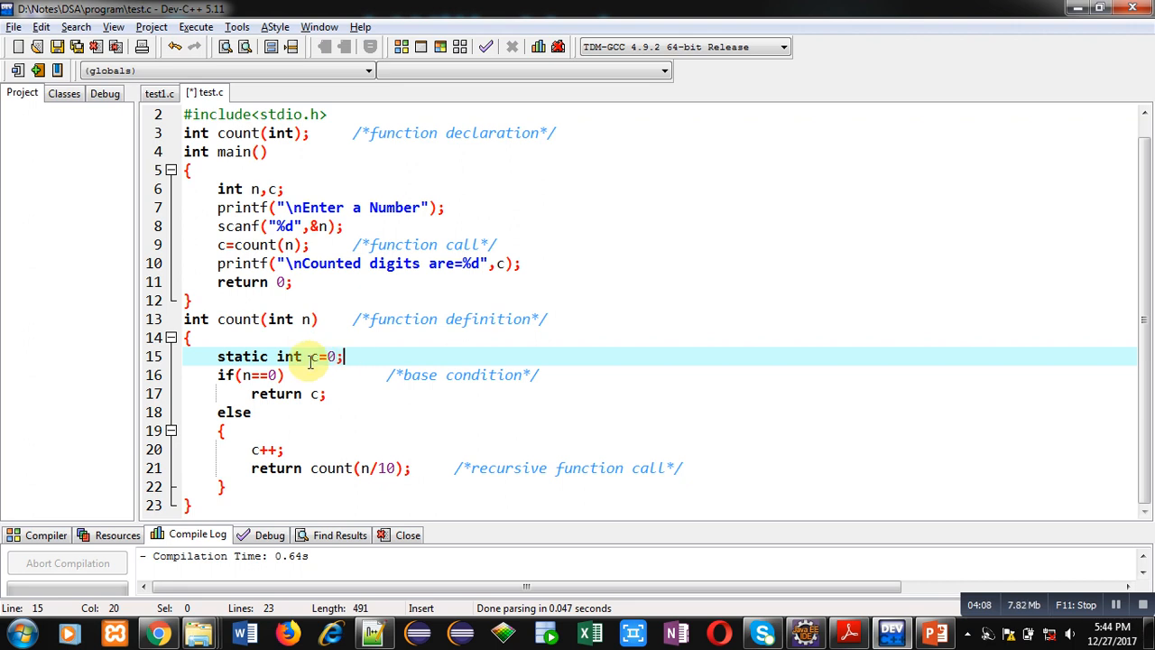
Select the static counter c on line 15 to review it
double_click(241, 357)
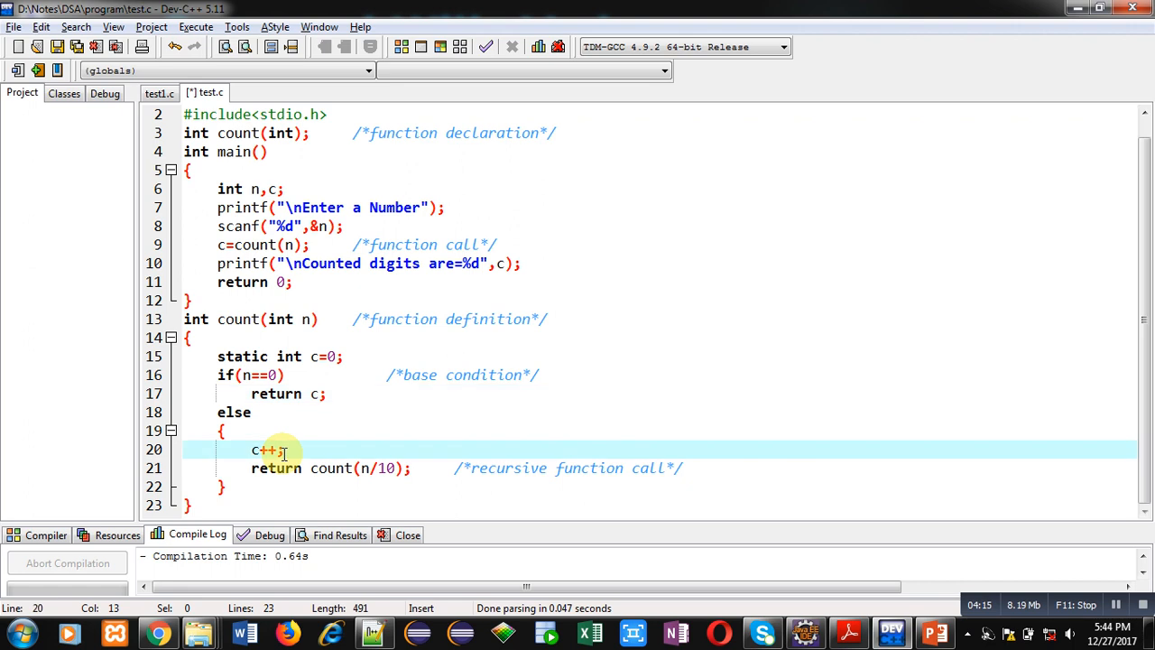
mouse_move(374, 474)
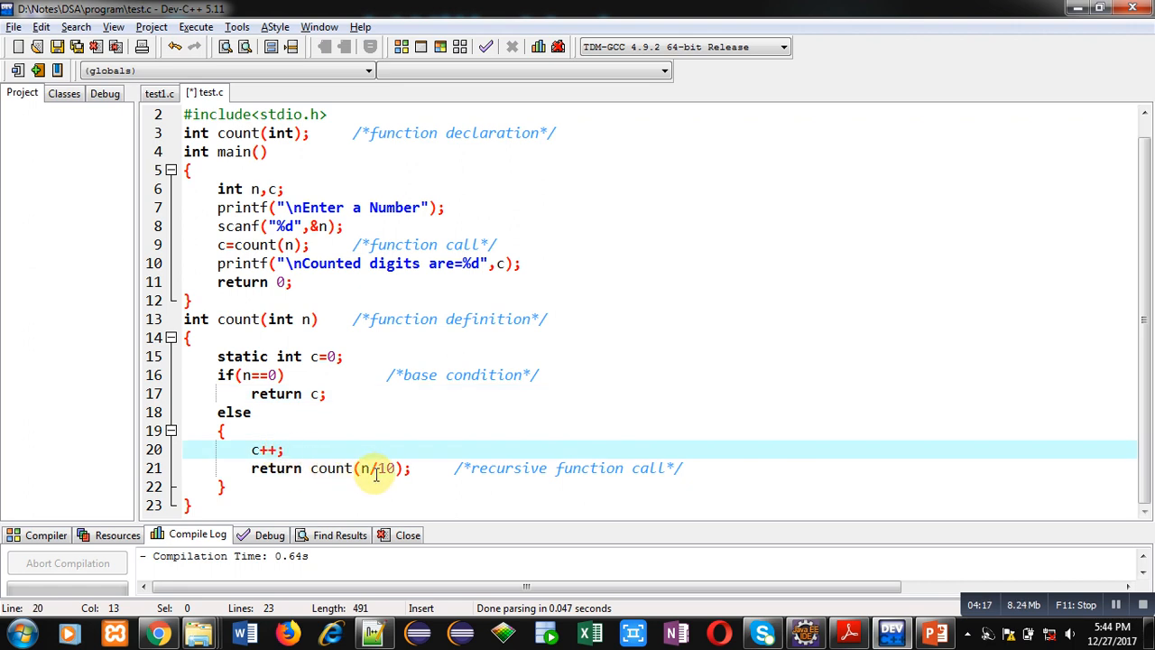
mouse_move(406, 468)
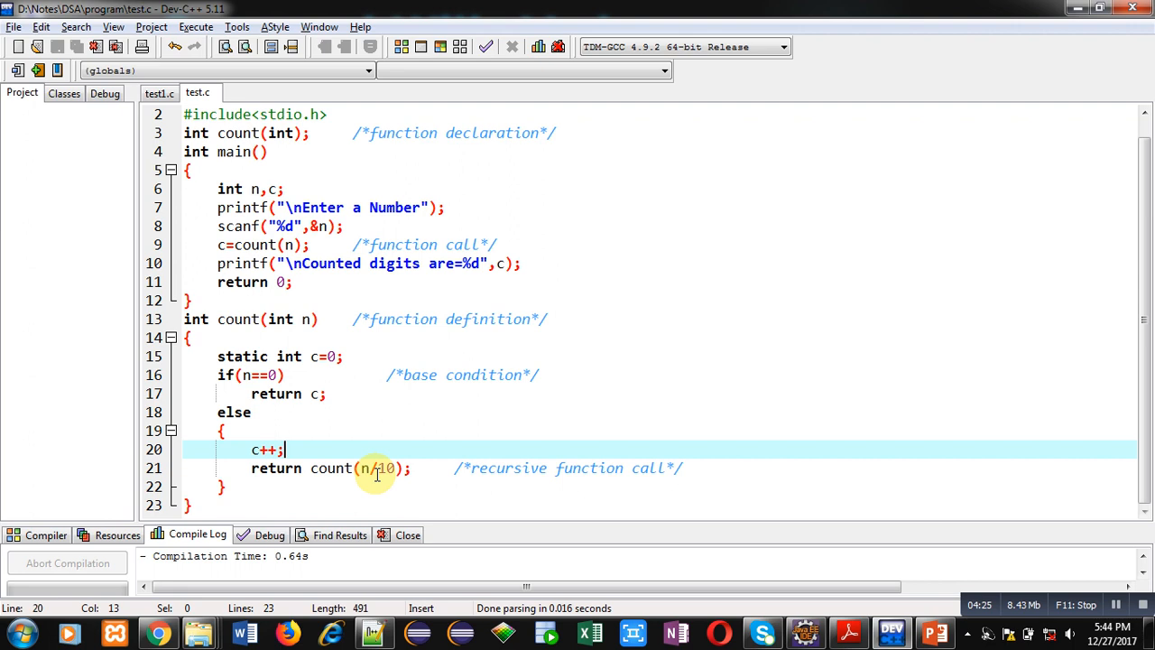
Compile and run from the Execute menu, entering 1234 at the prompt
click(196, 26)
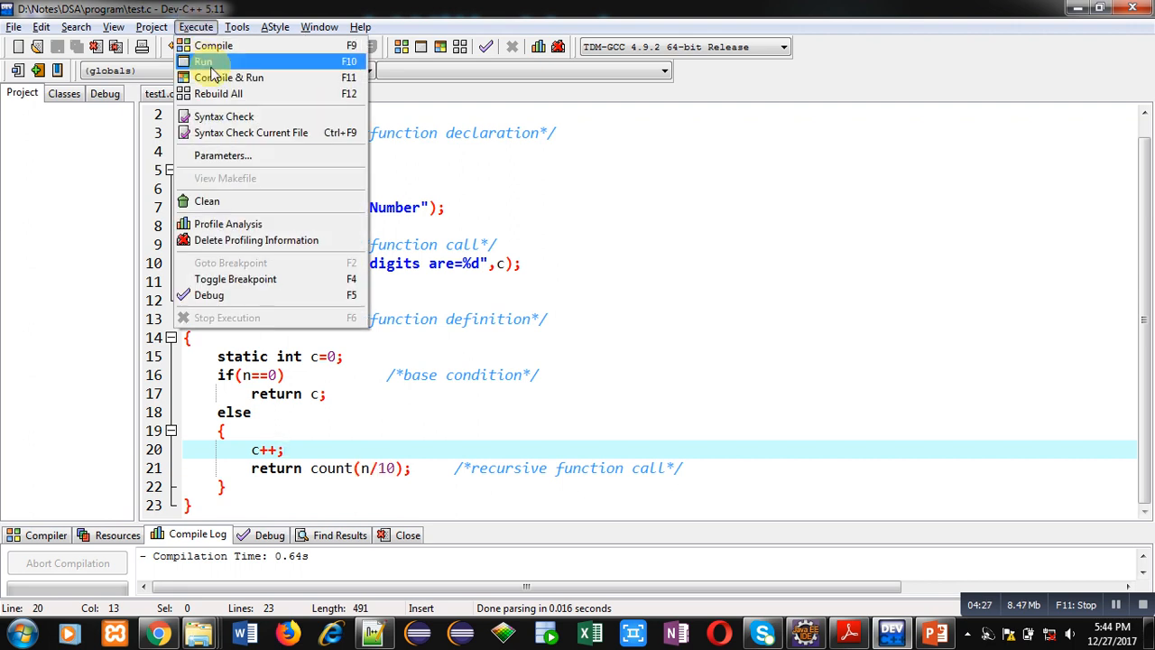
click(204, 60)
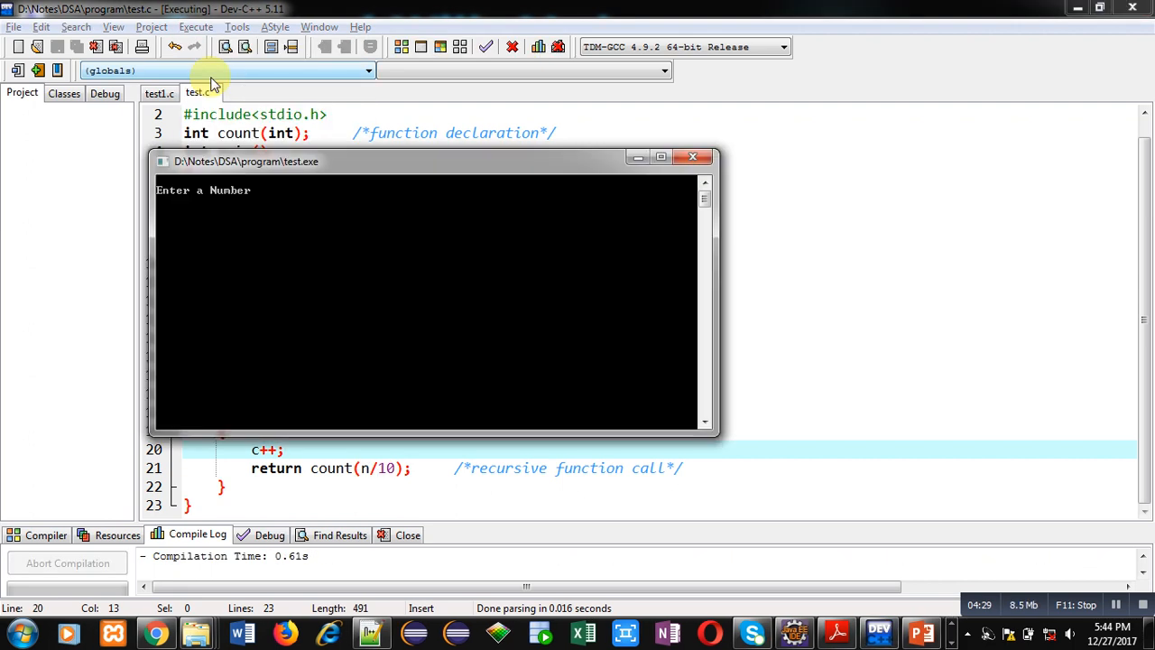
text(1234)
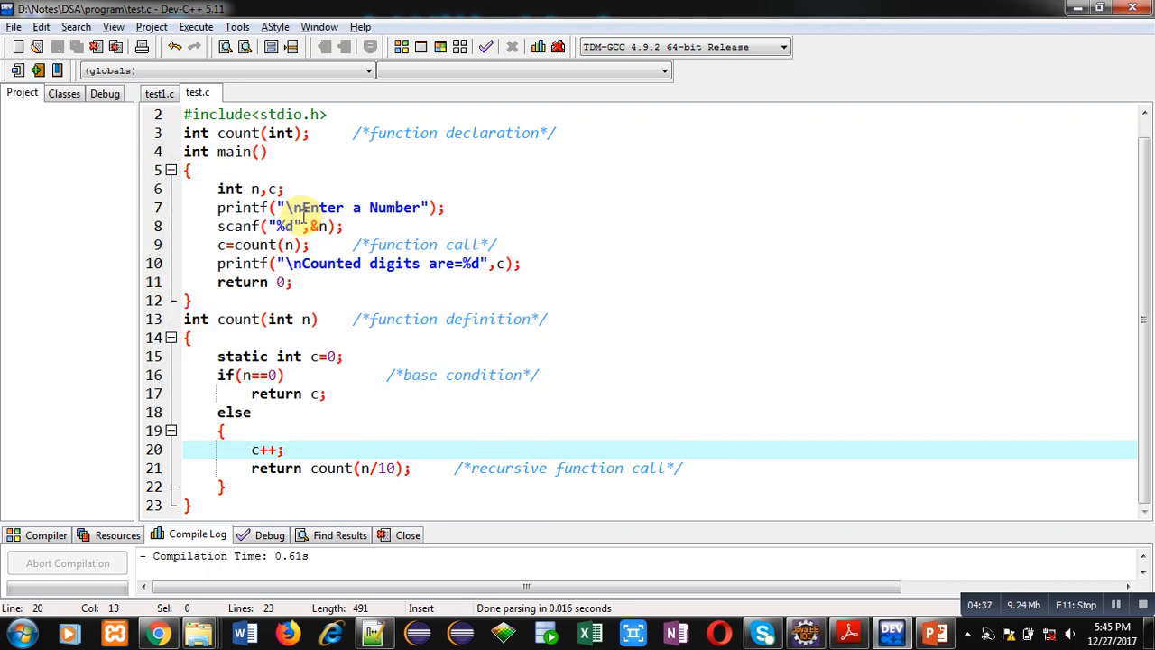
mouse_move(331, 379)
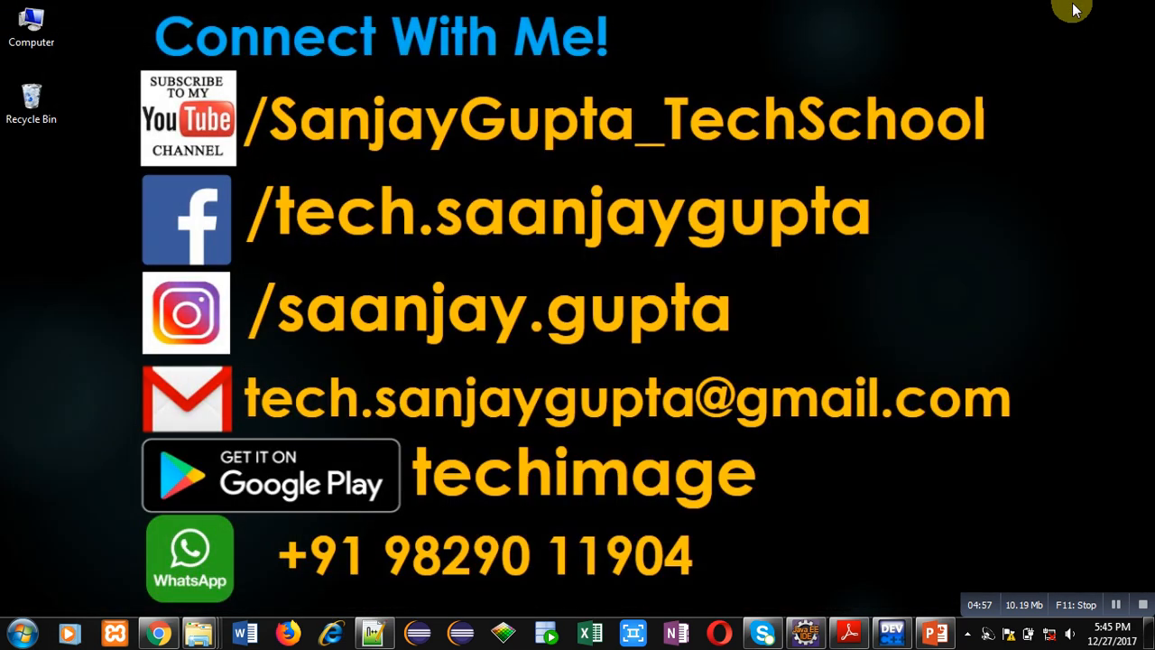
mouse_move(860, 491)
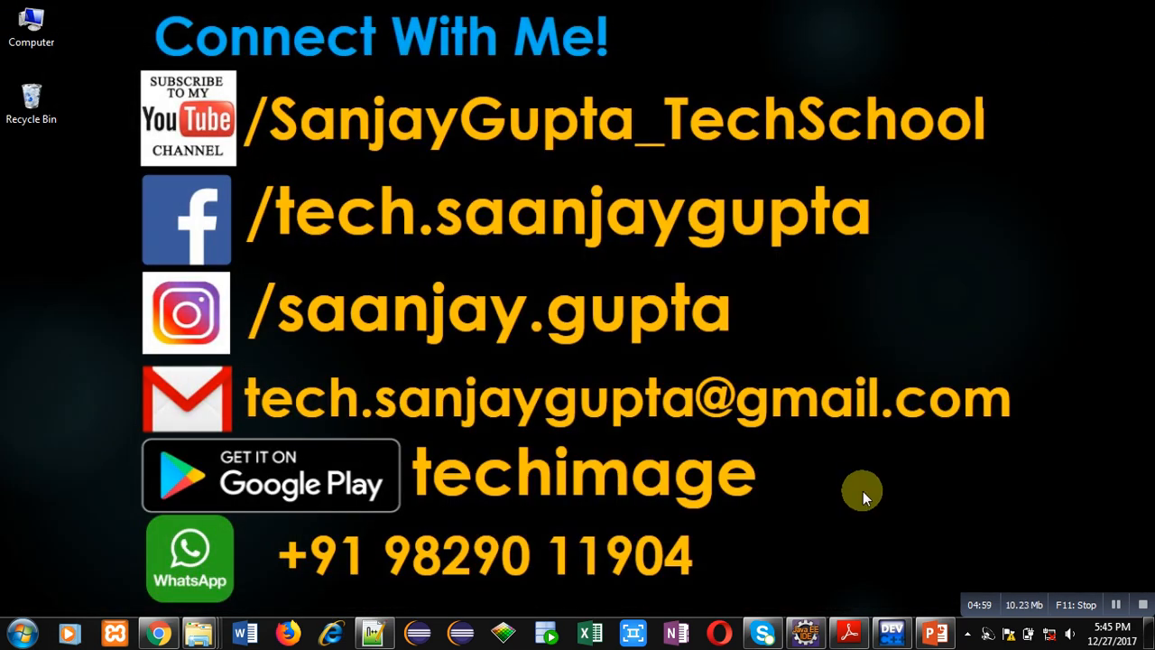